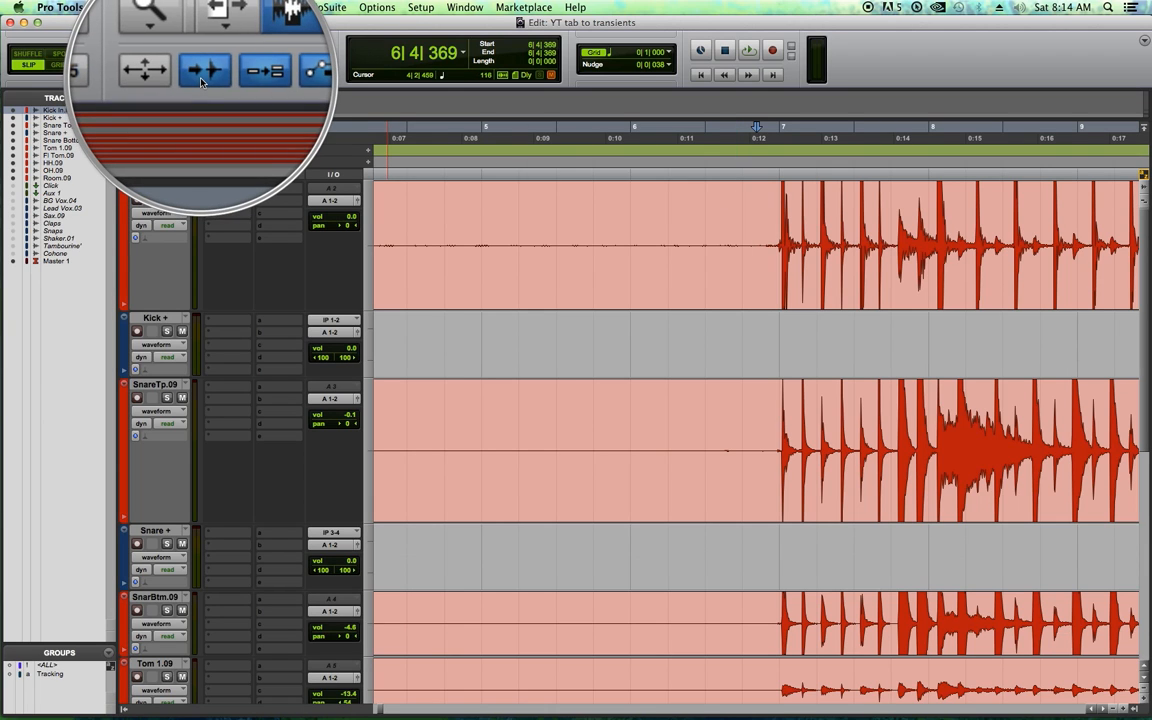
mouse_move(204, 70)
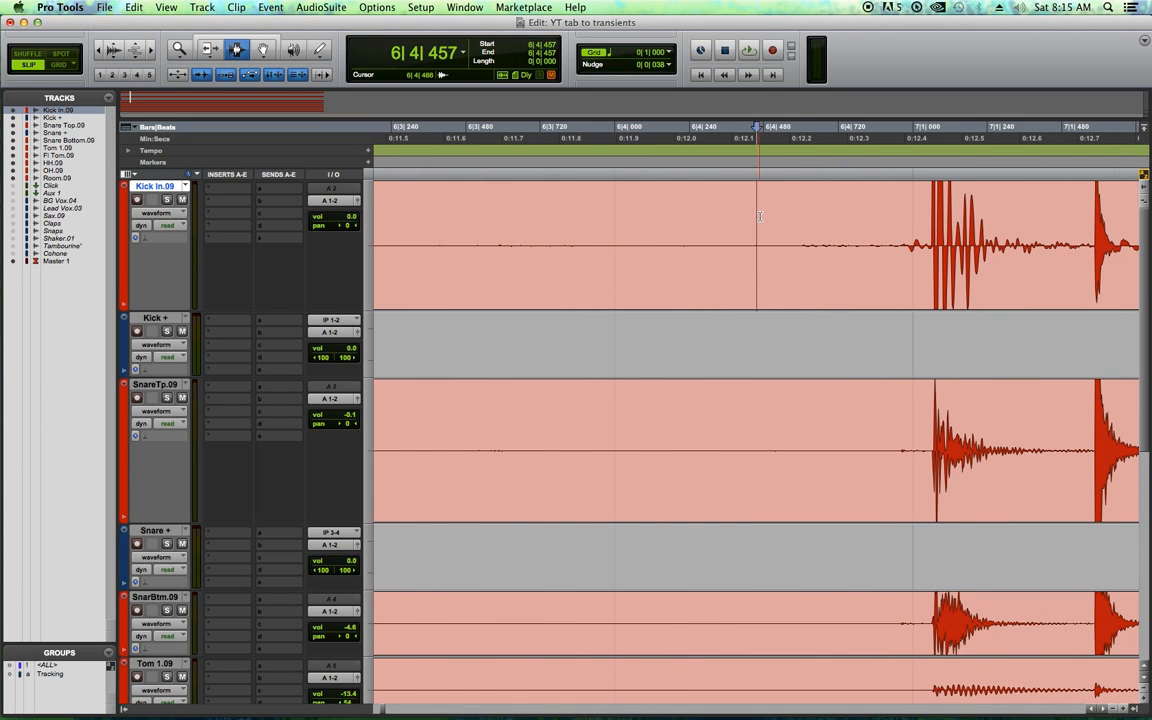
Step: Zoom in on the Kick In hits around bar 7 and set the edit point before a kick hit
key("tab")
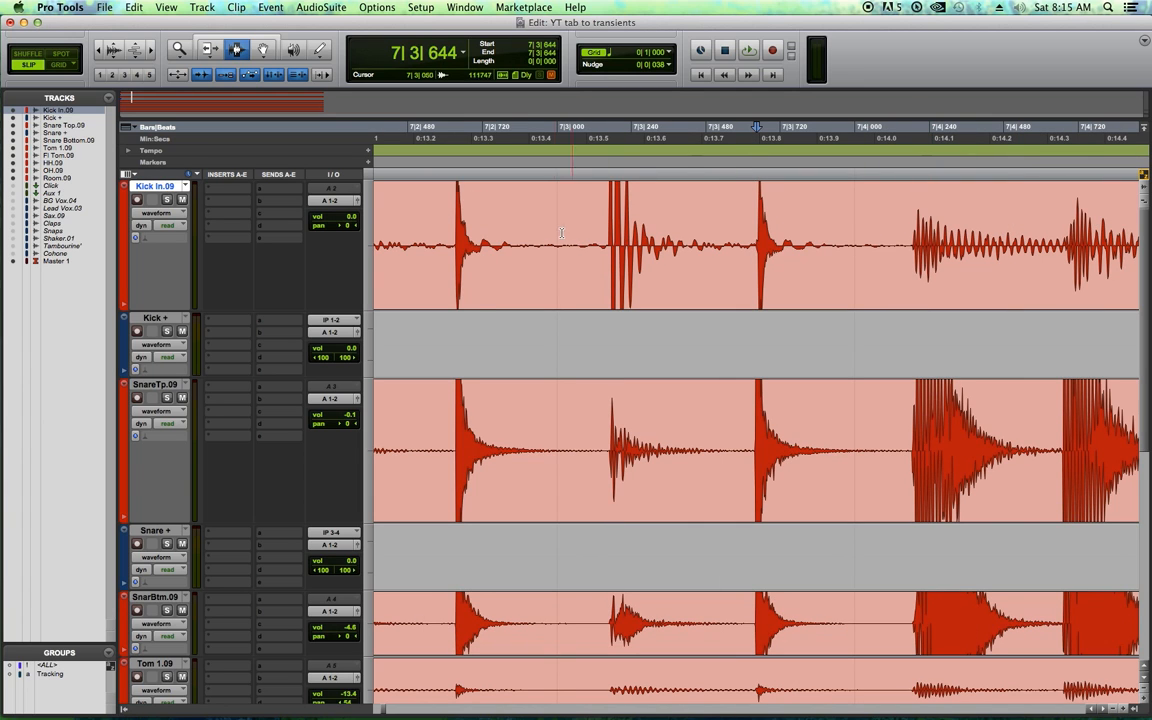
left_click(600, 244)
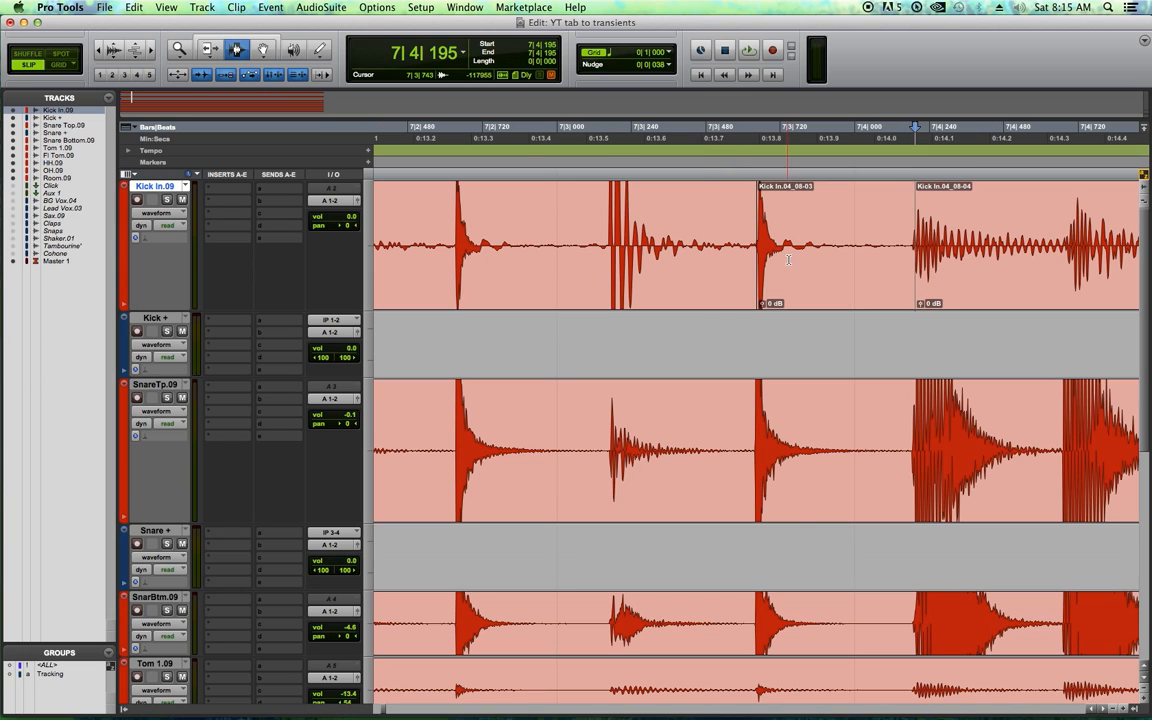
left_click(788, 244)
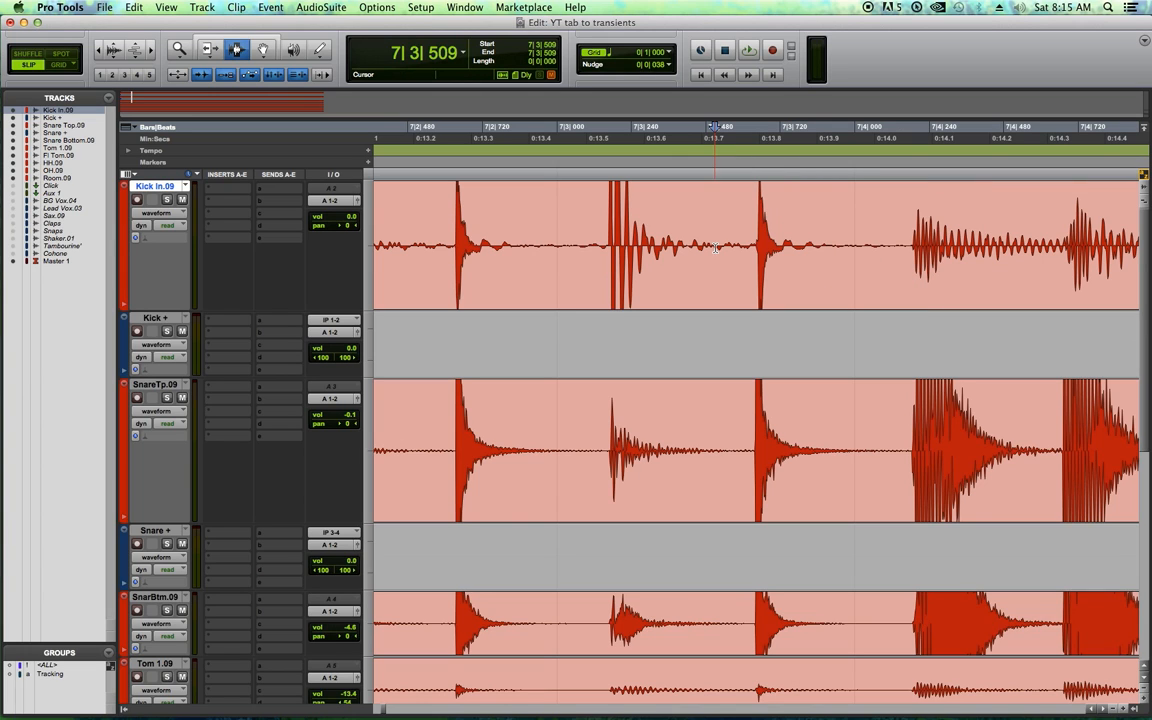
Step: Step between kick transients and extend a selection forward across several kick hits
key("tab")
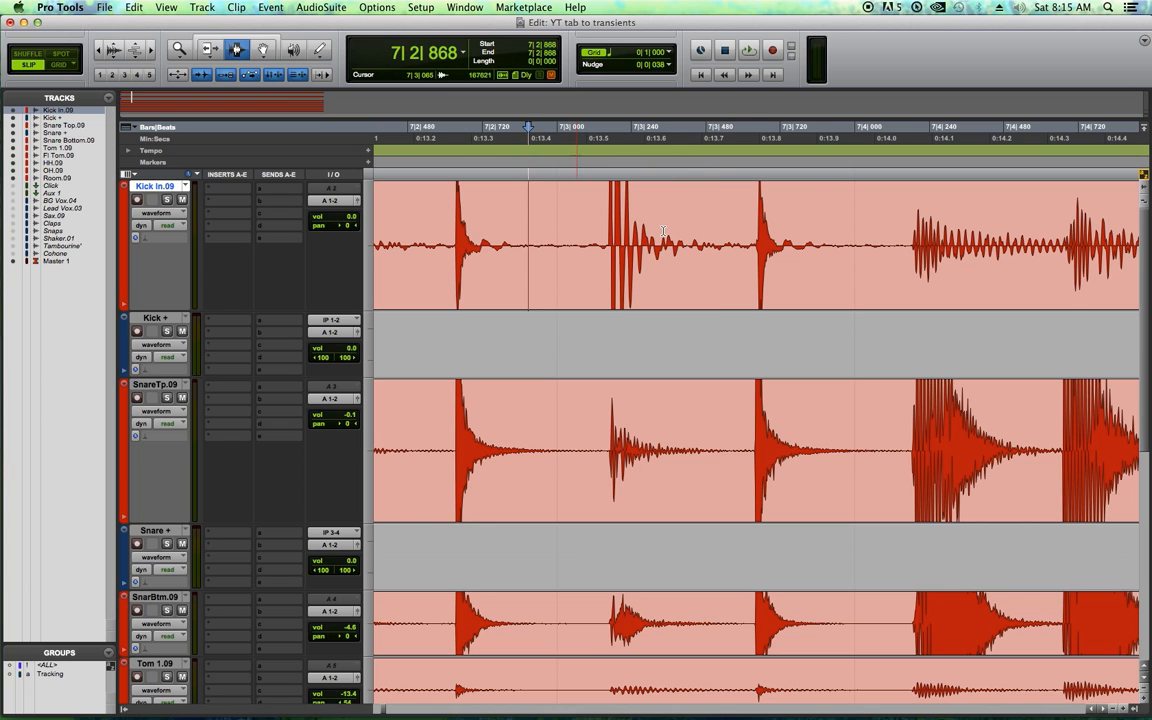
key("Tab")
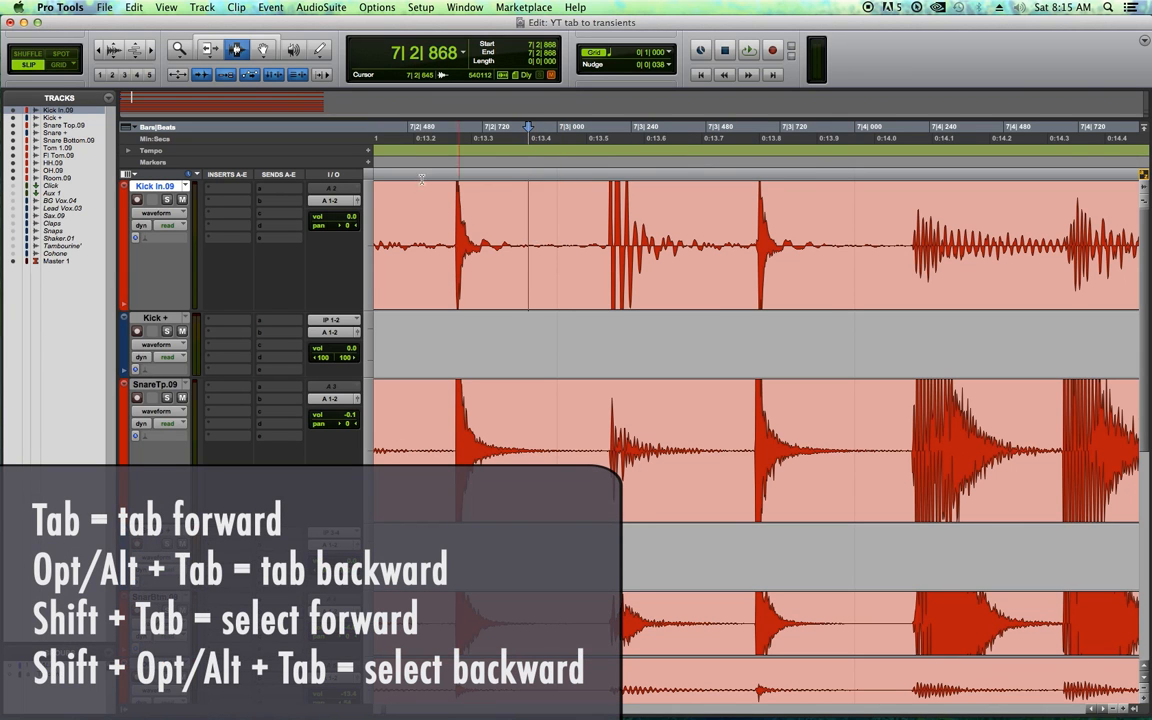
key("Tab")
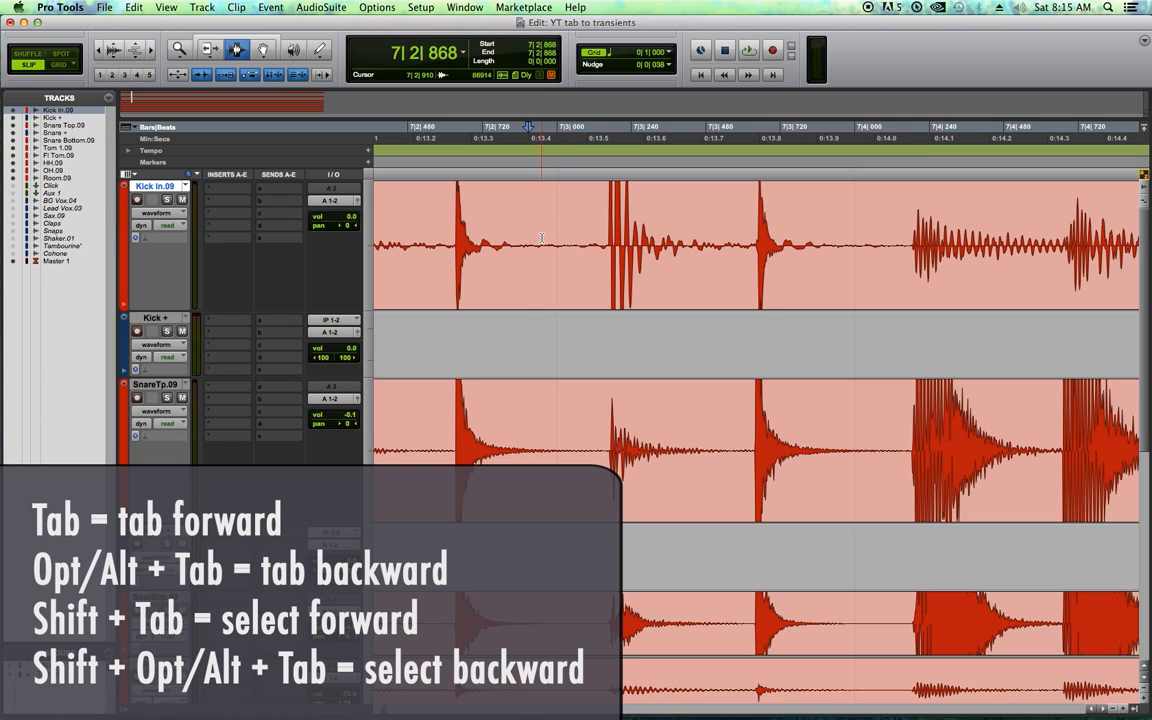
key("Tab")
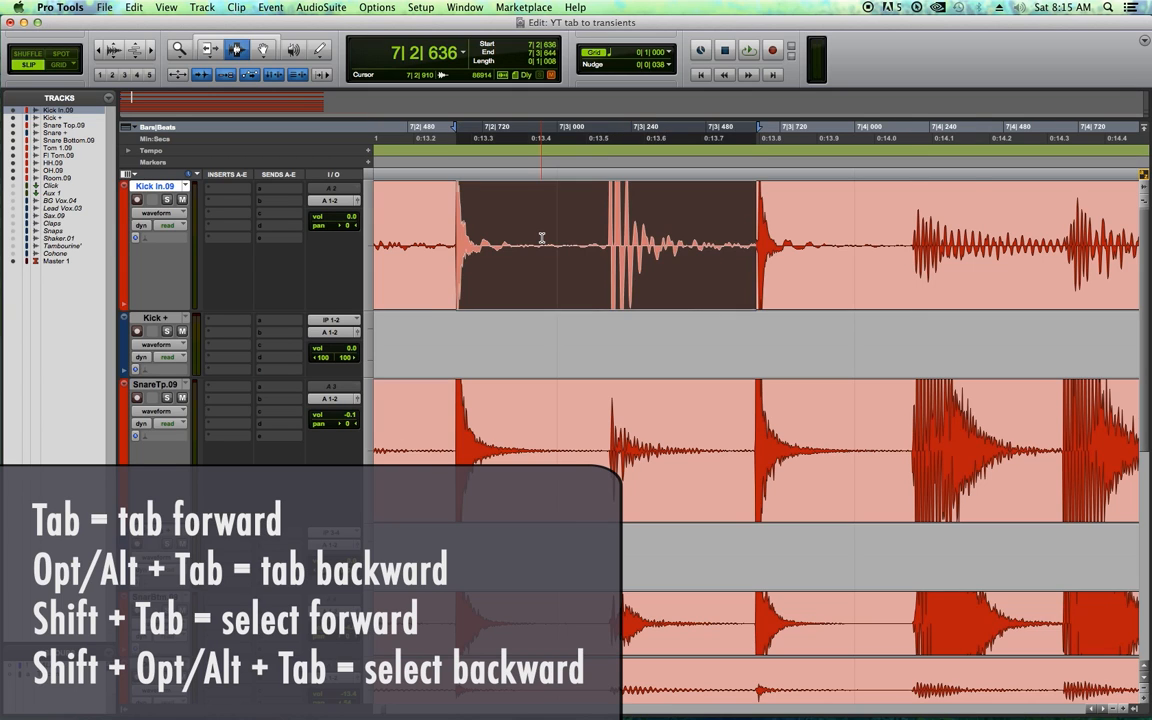
key("tab")
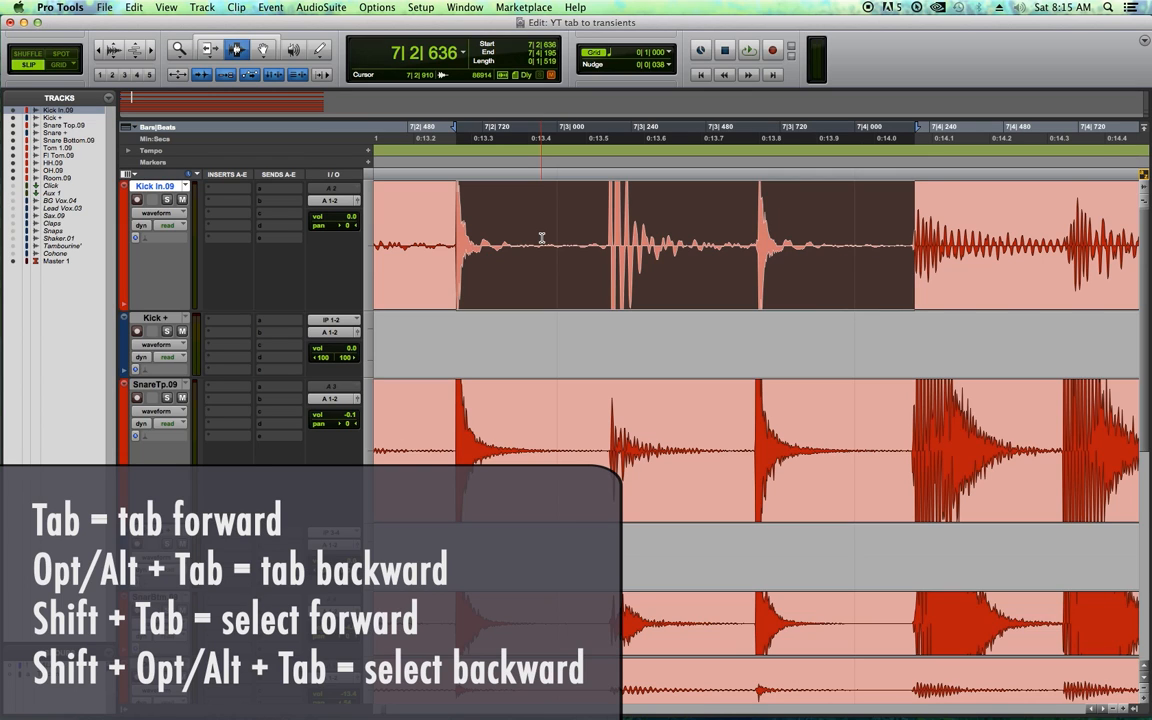
Step: Collapse the selection back and return the edit point to before the first kick hit in bar 6
key("tab")
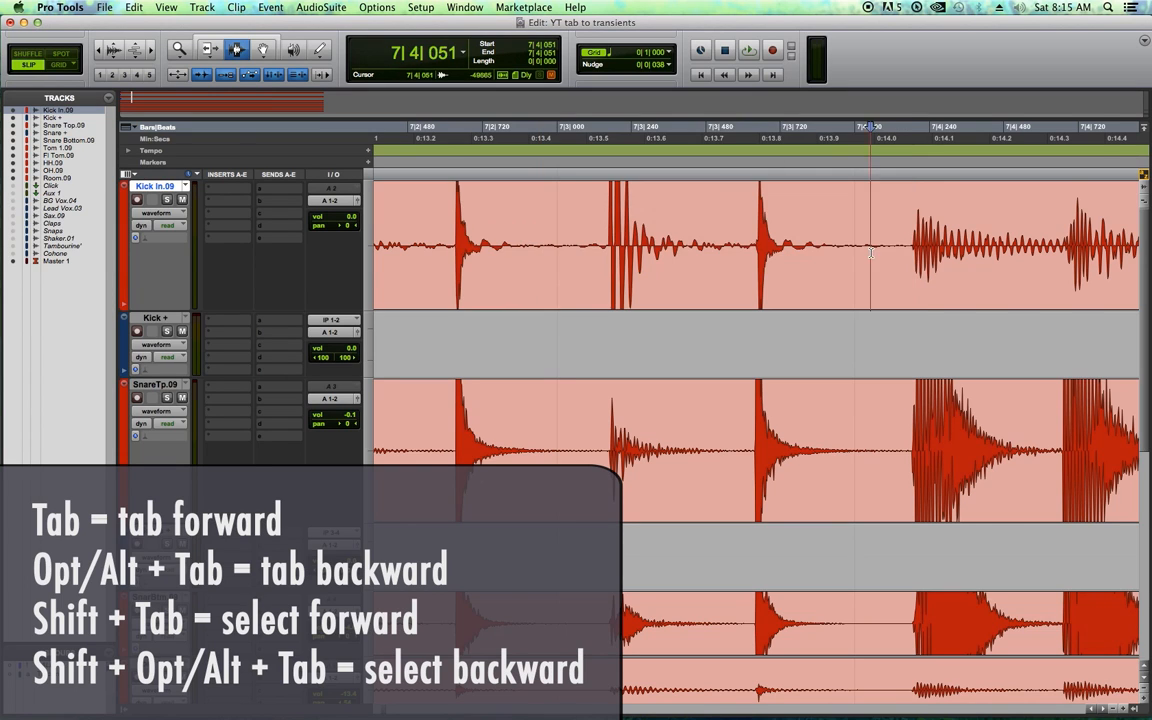
key("tab")
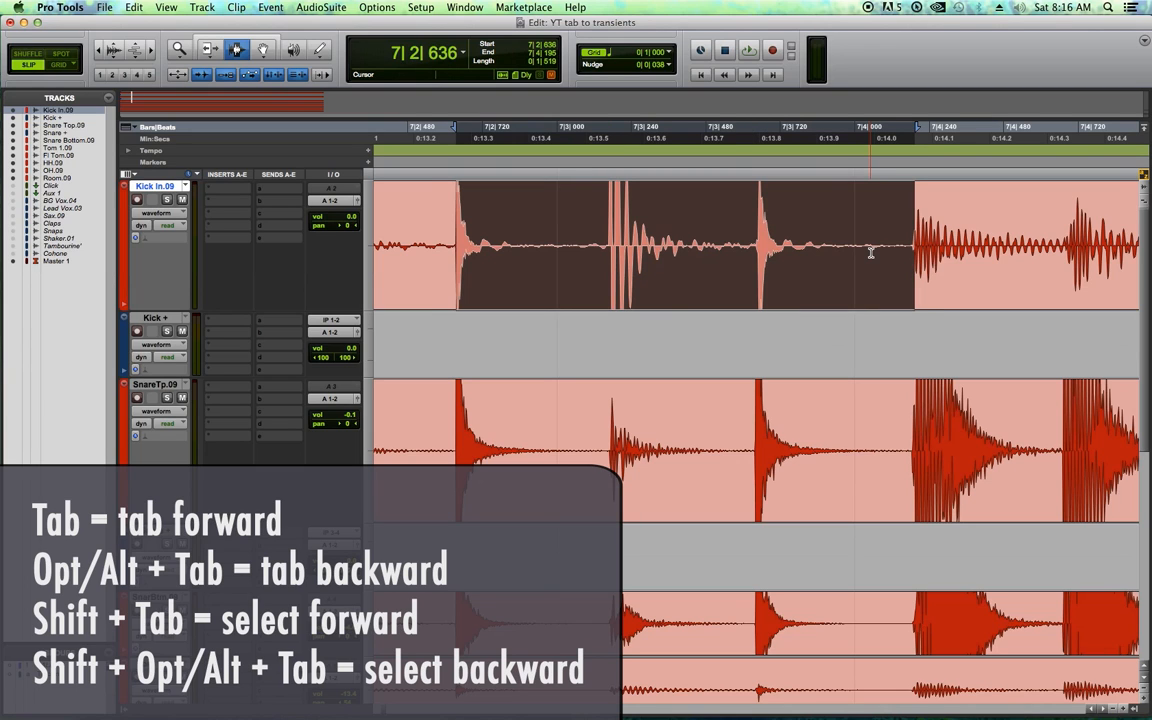
key("tab")
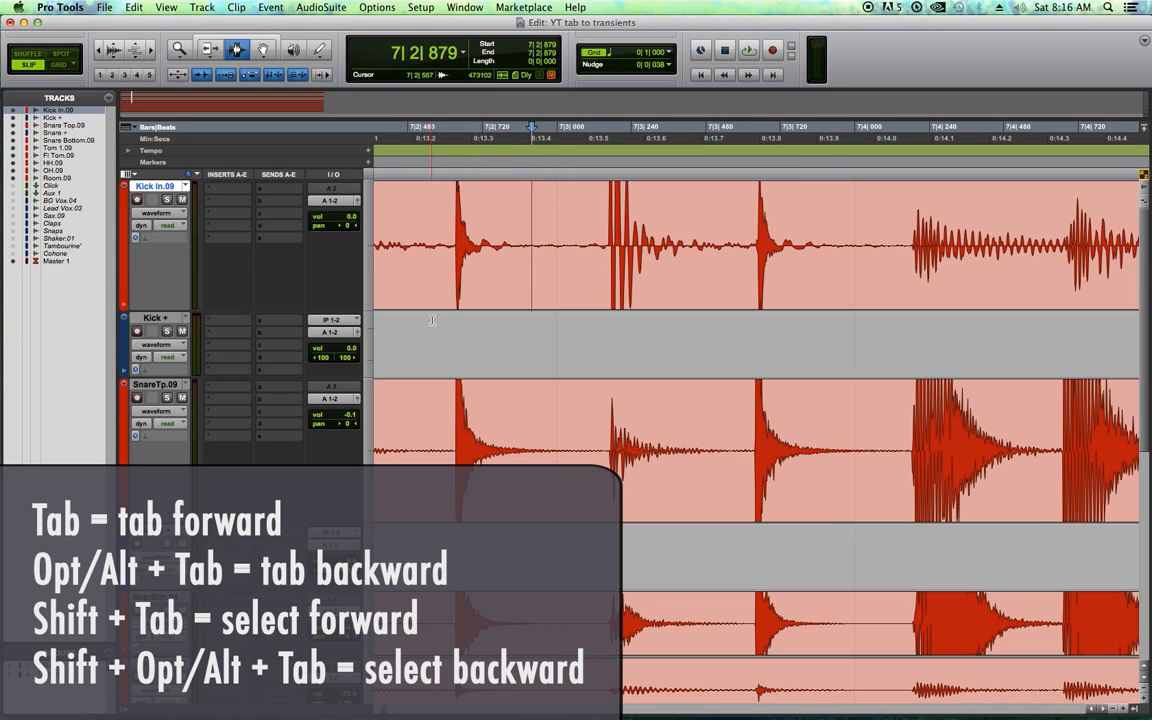
key("tab")
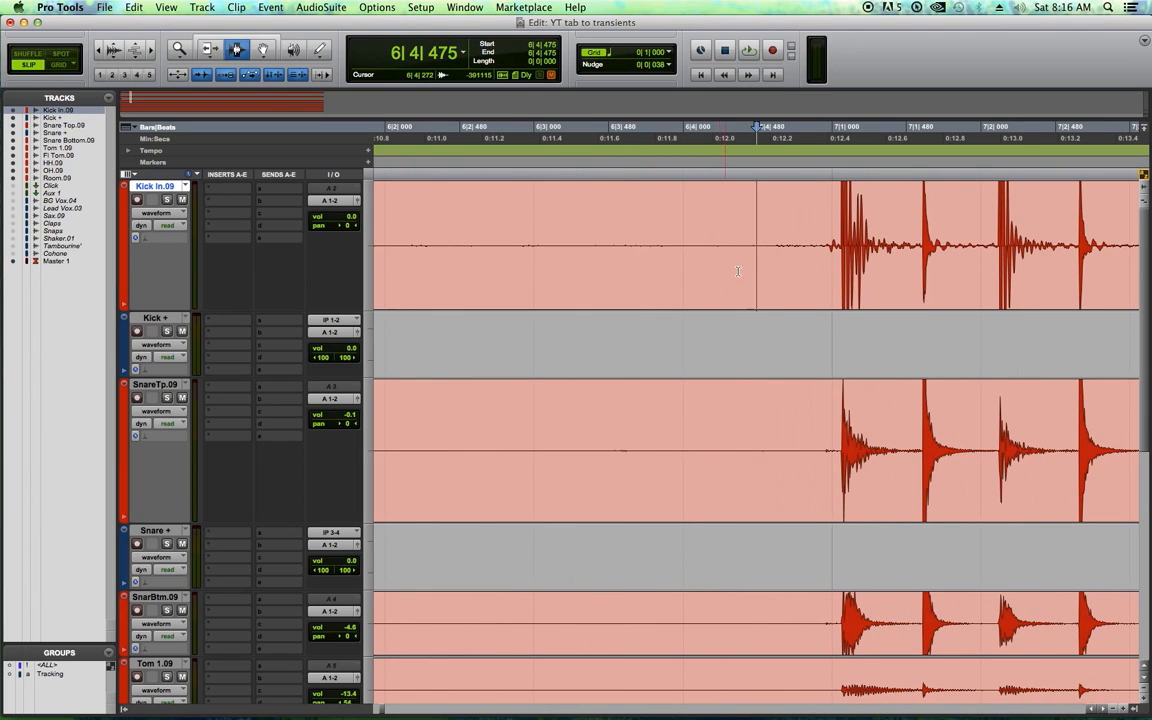
Step: Set the edit point before the kick hits and zoom out to fit the whole session
left_click(752, 248)
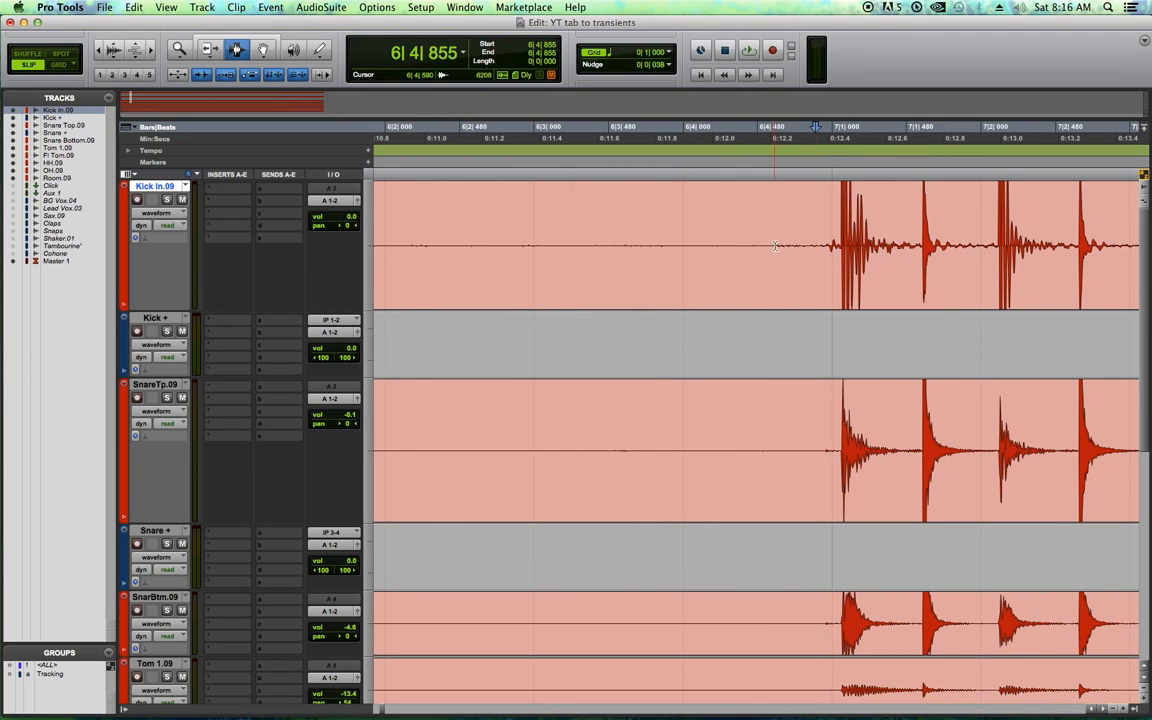
left_click(748, 50)
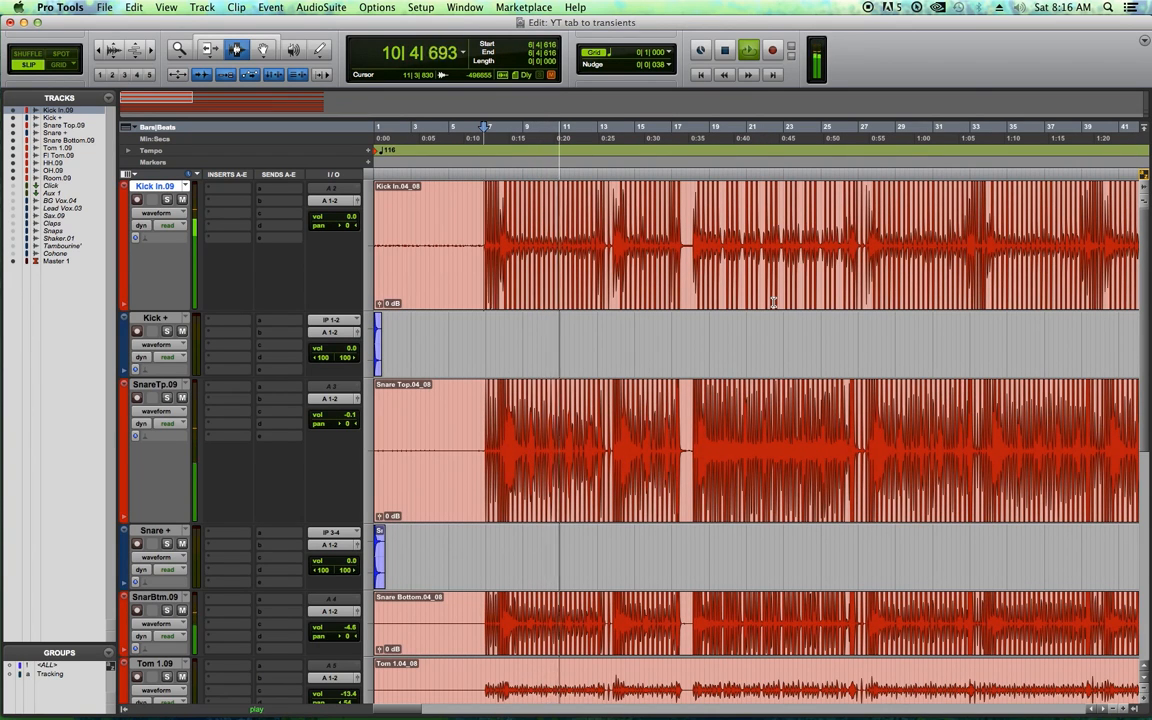
Step: Return to the session start and bring the kick and snare sample clips into close view
key("tab")
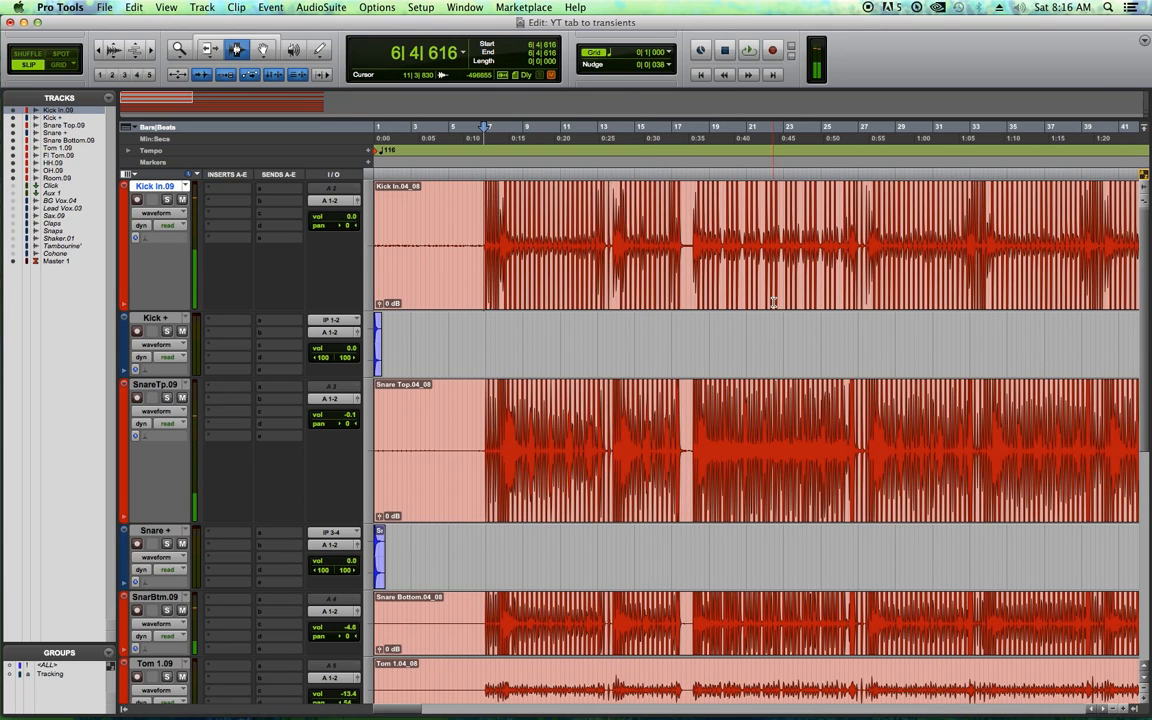
left_click(478, 340)
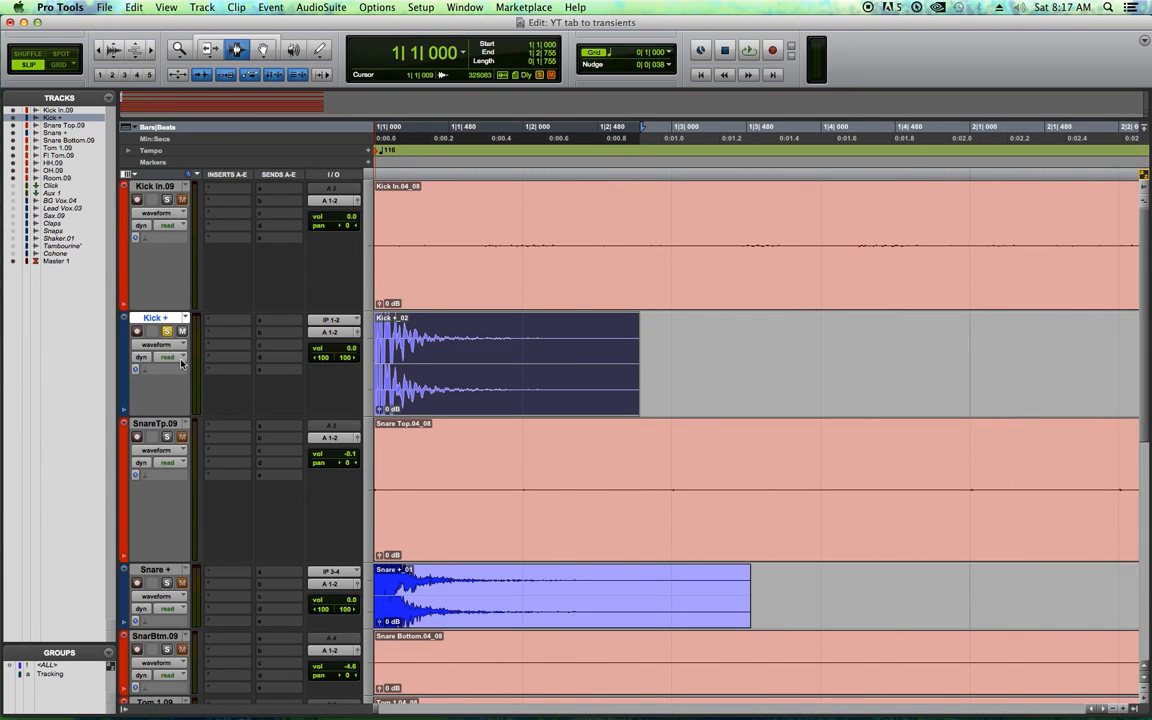
Step: Copy the Kick 1 sample clip and paste it onto the Kick track in bar 6
left_click(752, 50)
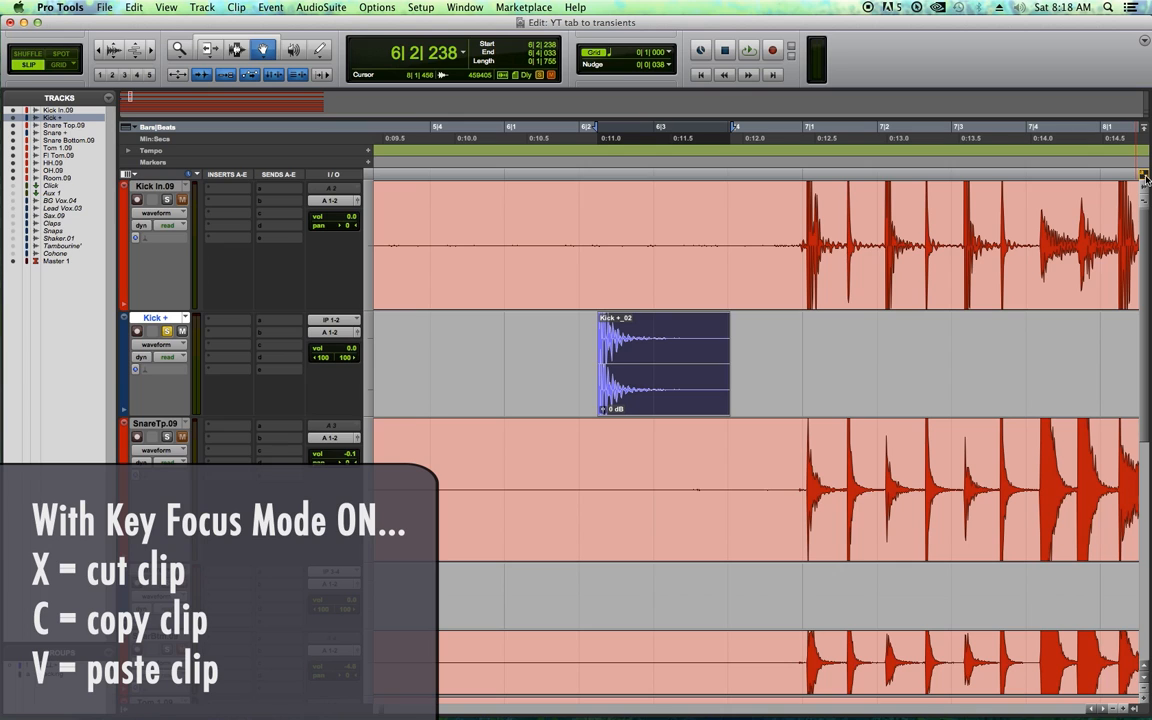
Step: Set the edit point on the Kick In track and zoom in on its first live hit in bar 6
key("x")
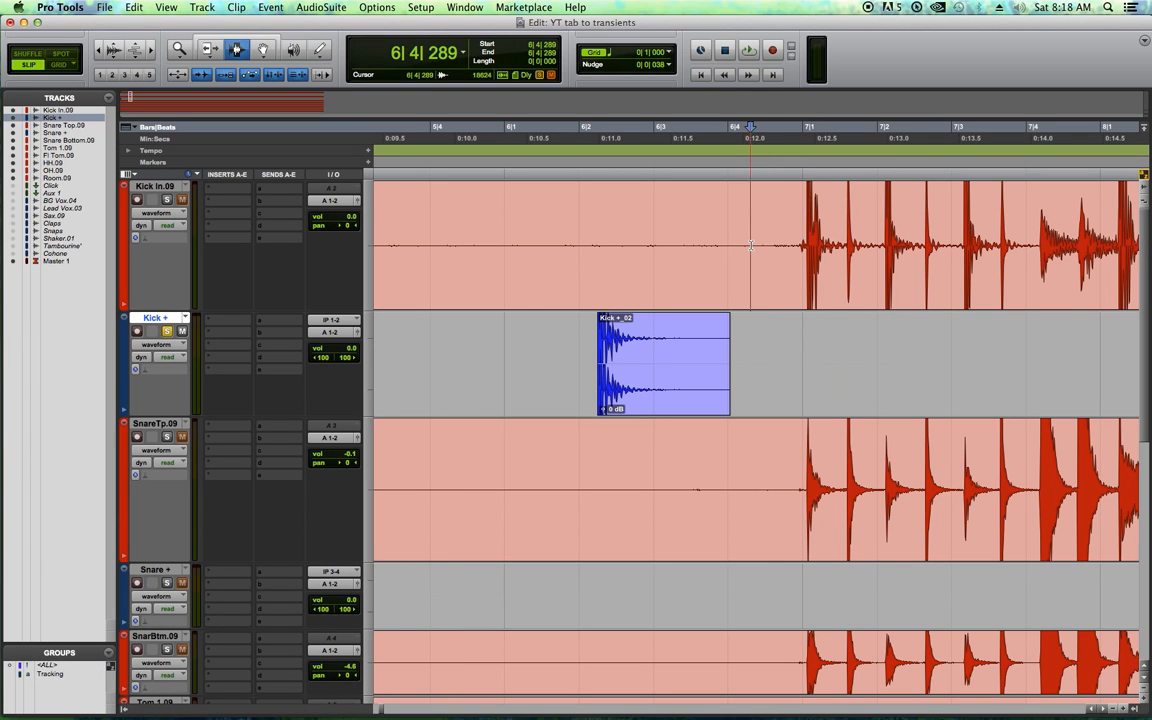
left_click(156, 186)
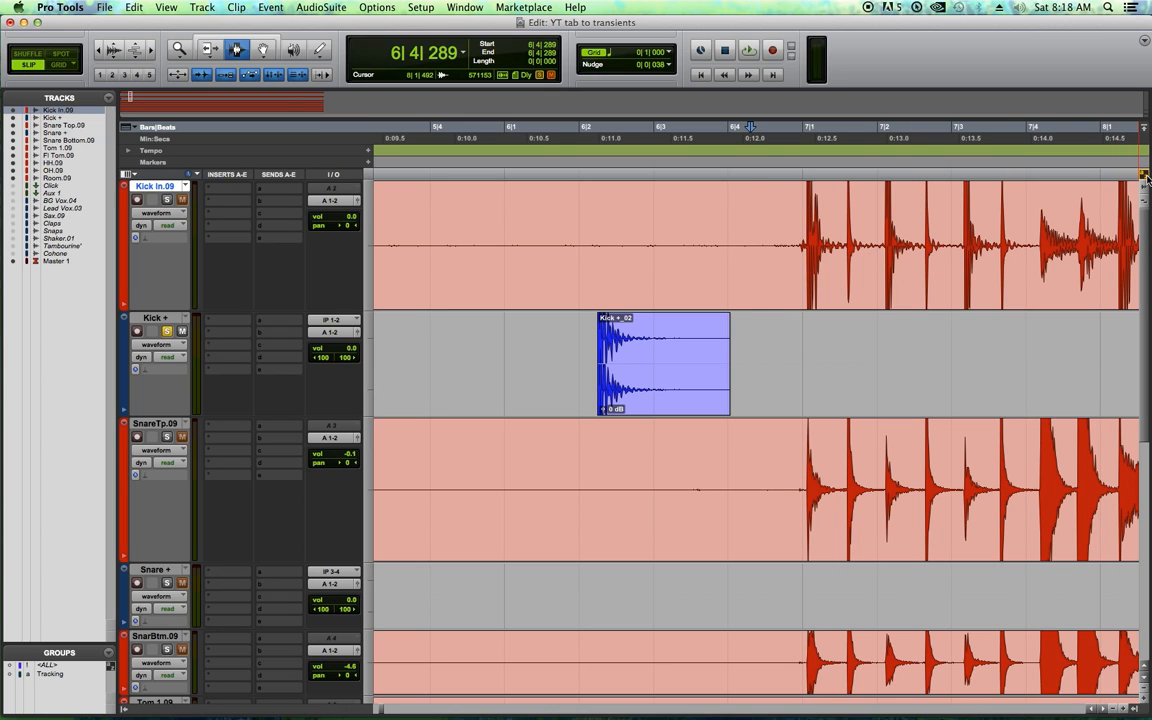
left_click(764, 240)
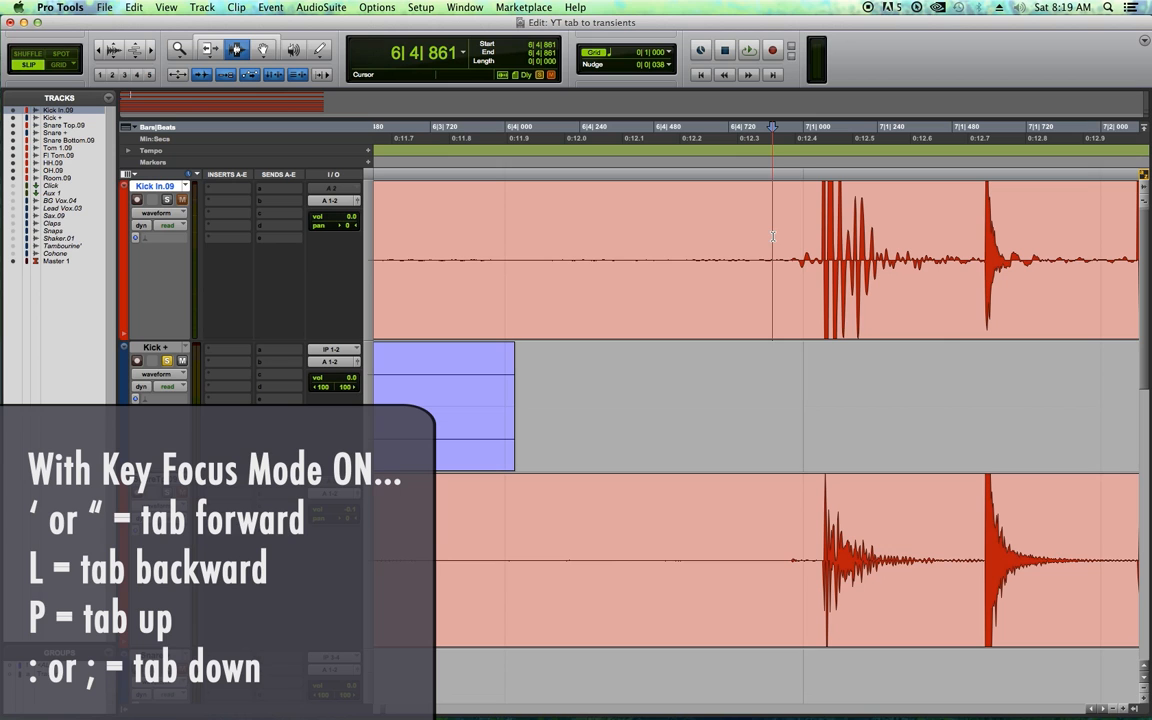
Step: Locate the first kick transient in bar 7 and move the edit point down to the Kick + track
key("apostrophe")
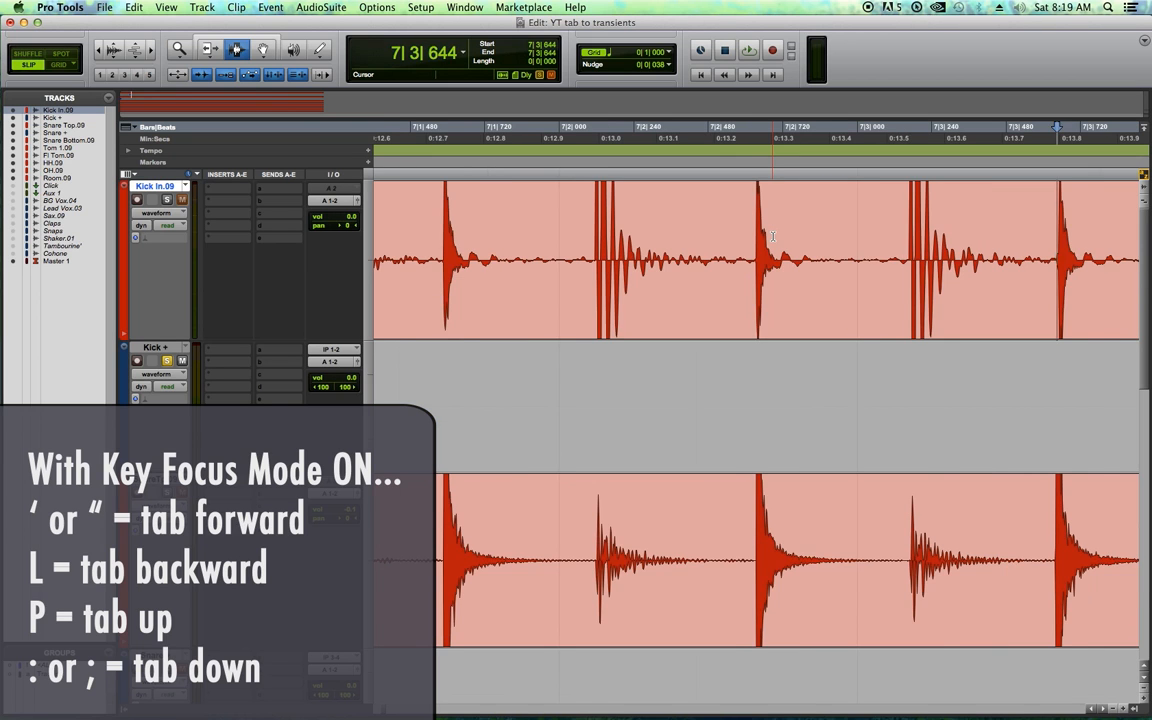
key("apostrophe")
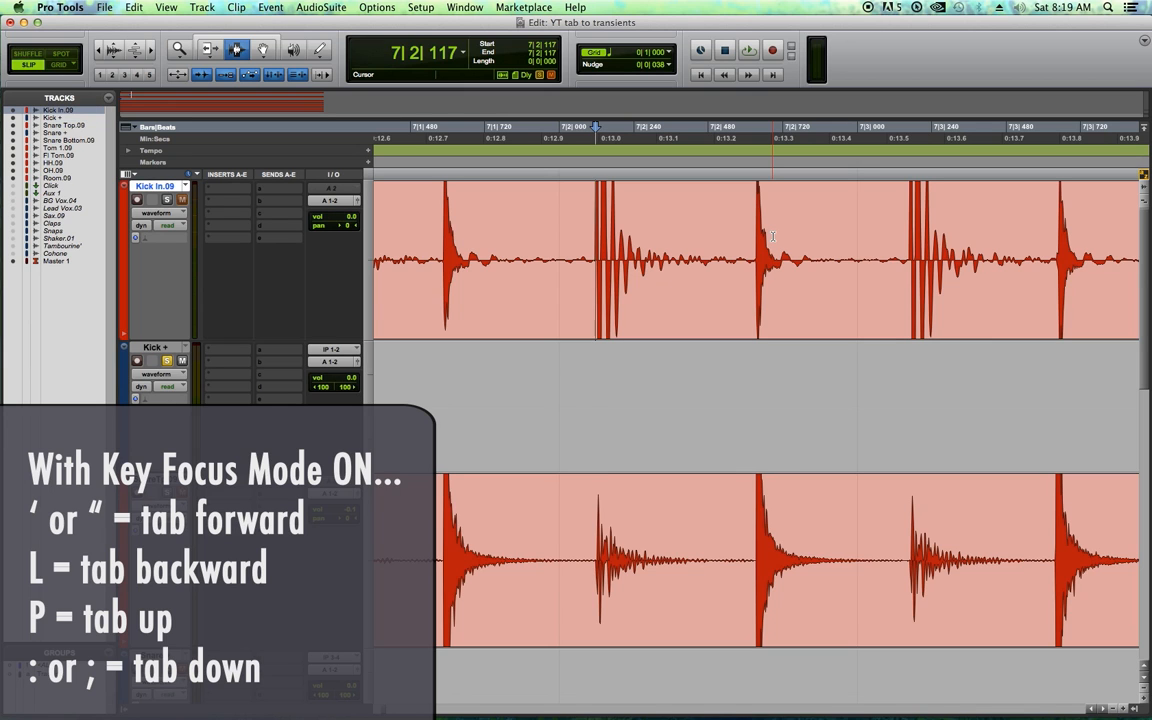
key("L")
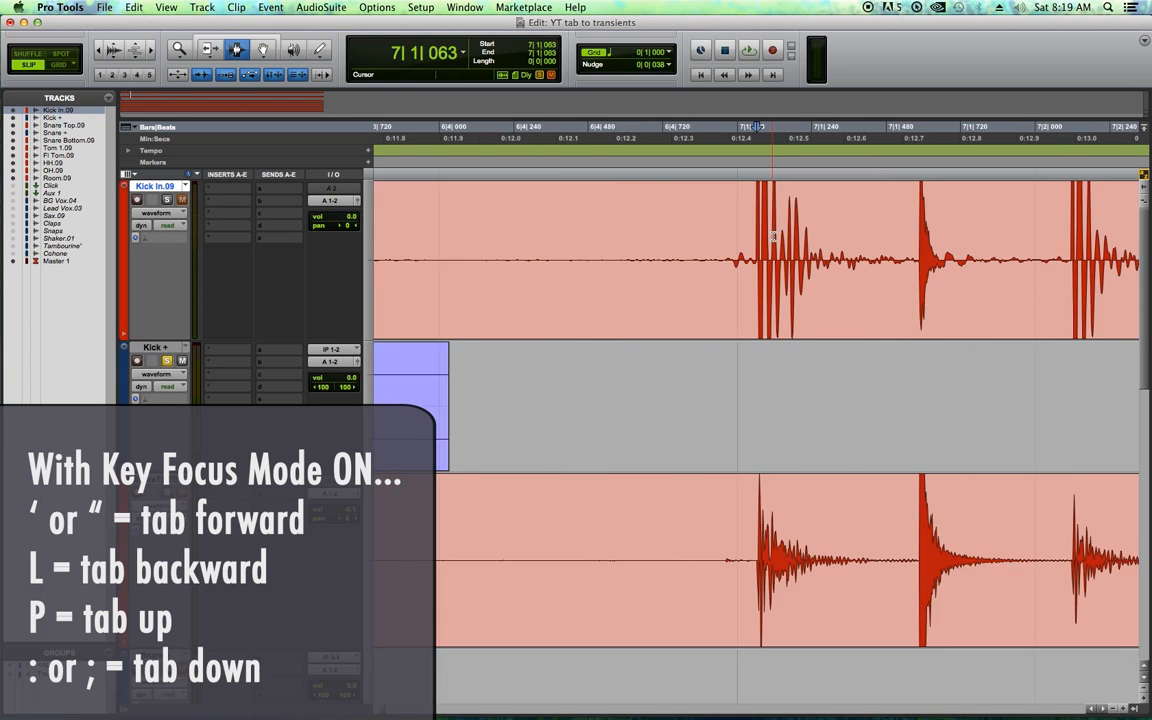
key("L")
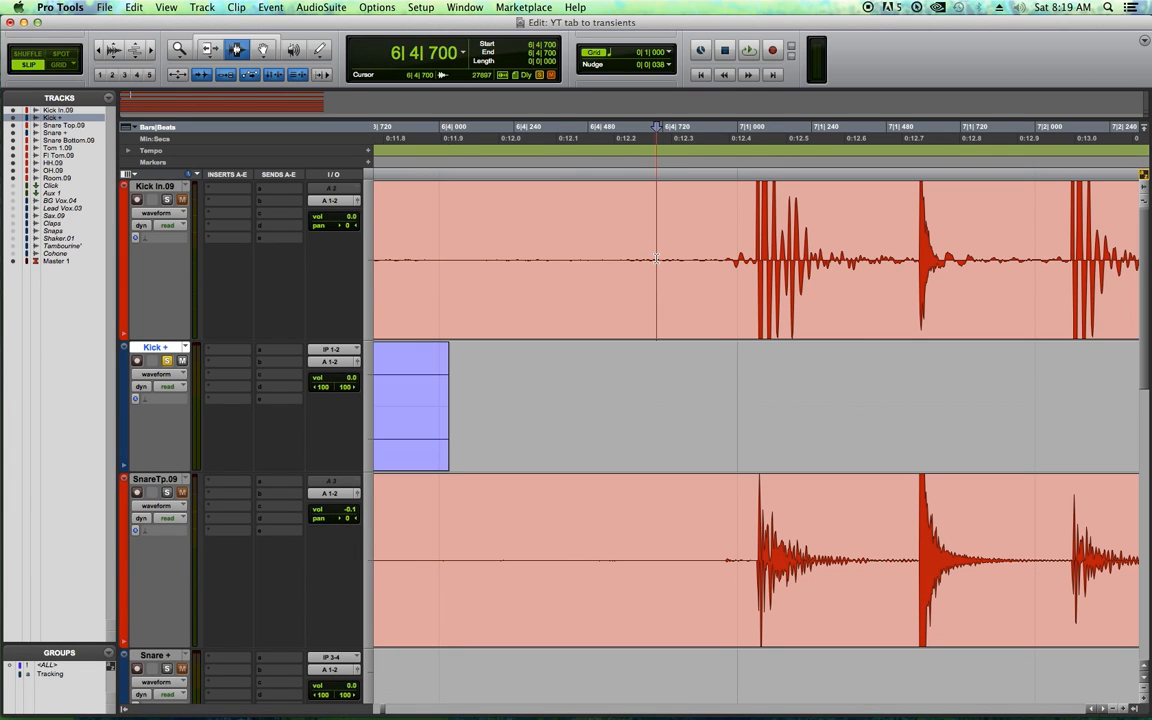
left_click(156, 186)
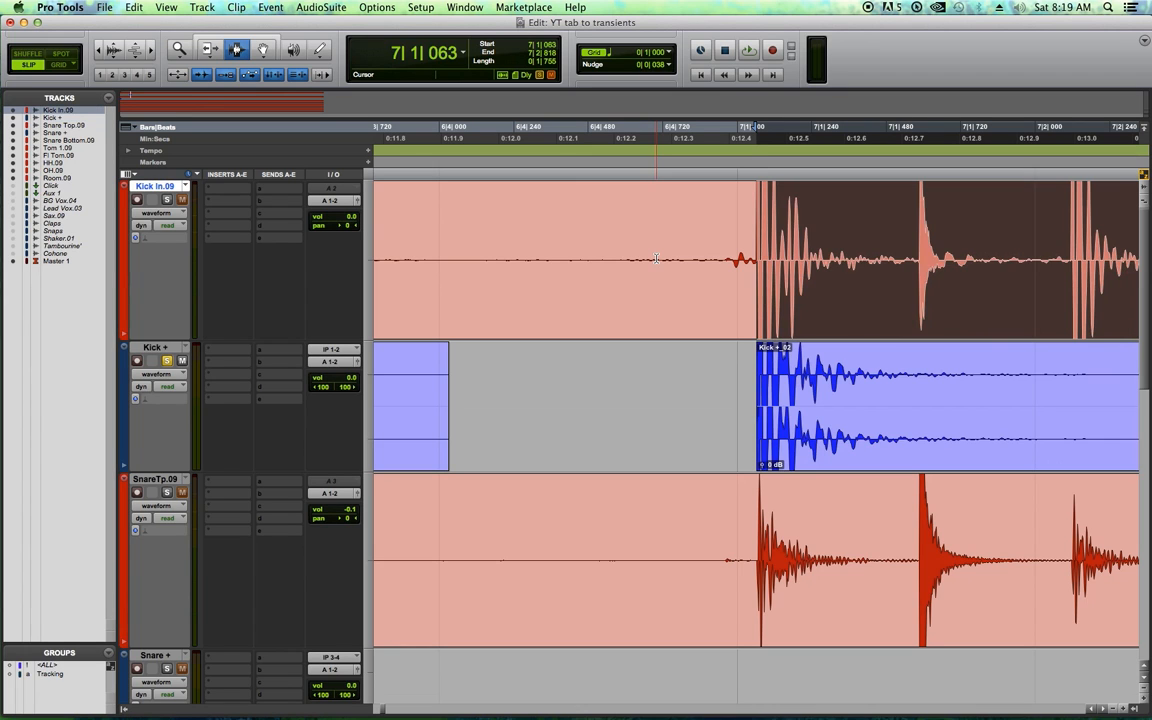
Step: Paste the kick sample at each of the next few live kick transients
key("tab")
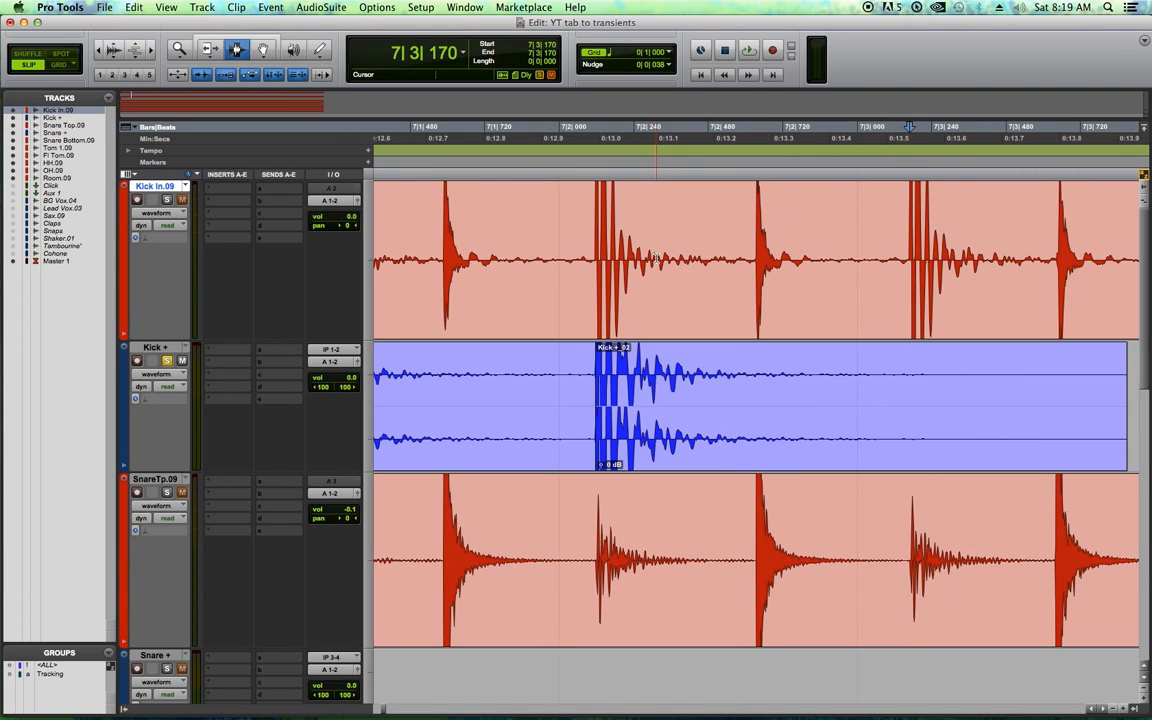
key("tab")
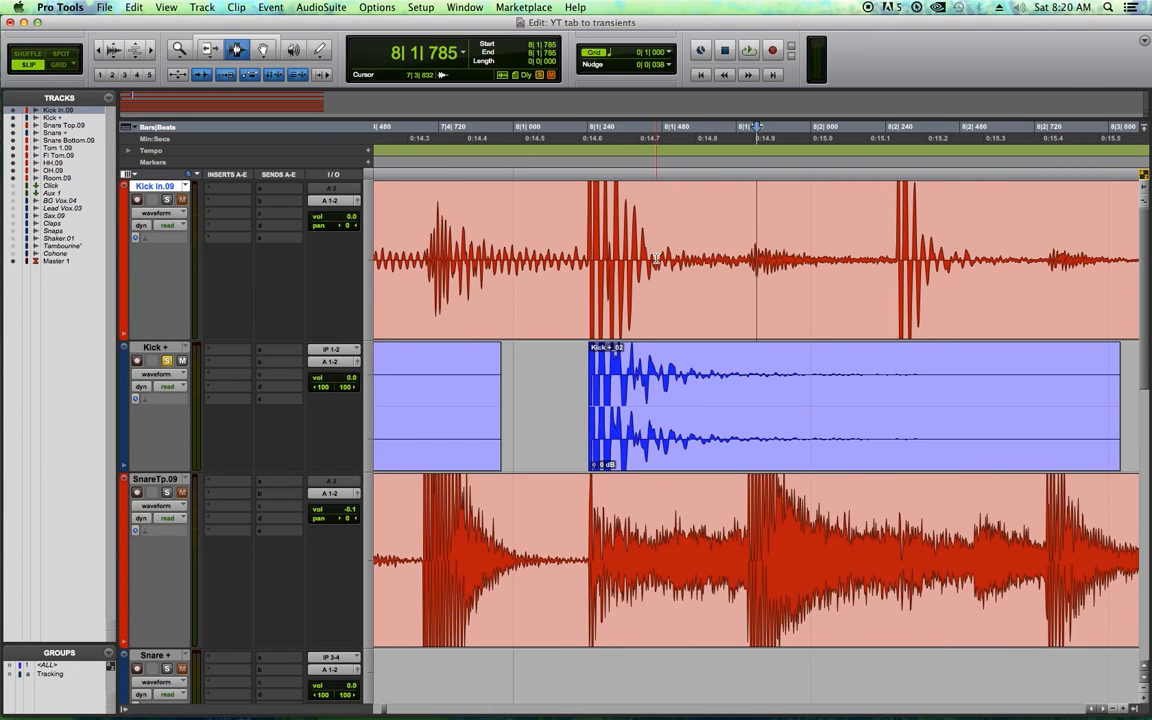
key("tab")
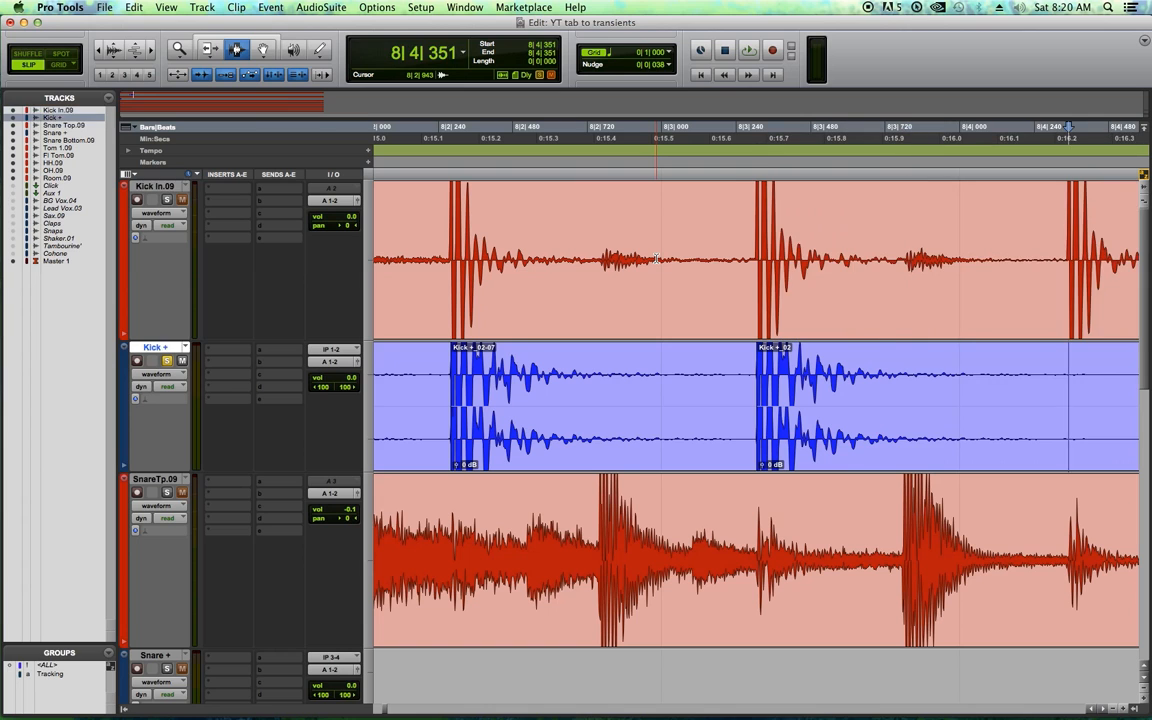
key("Tab")
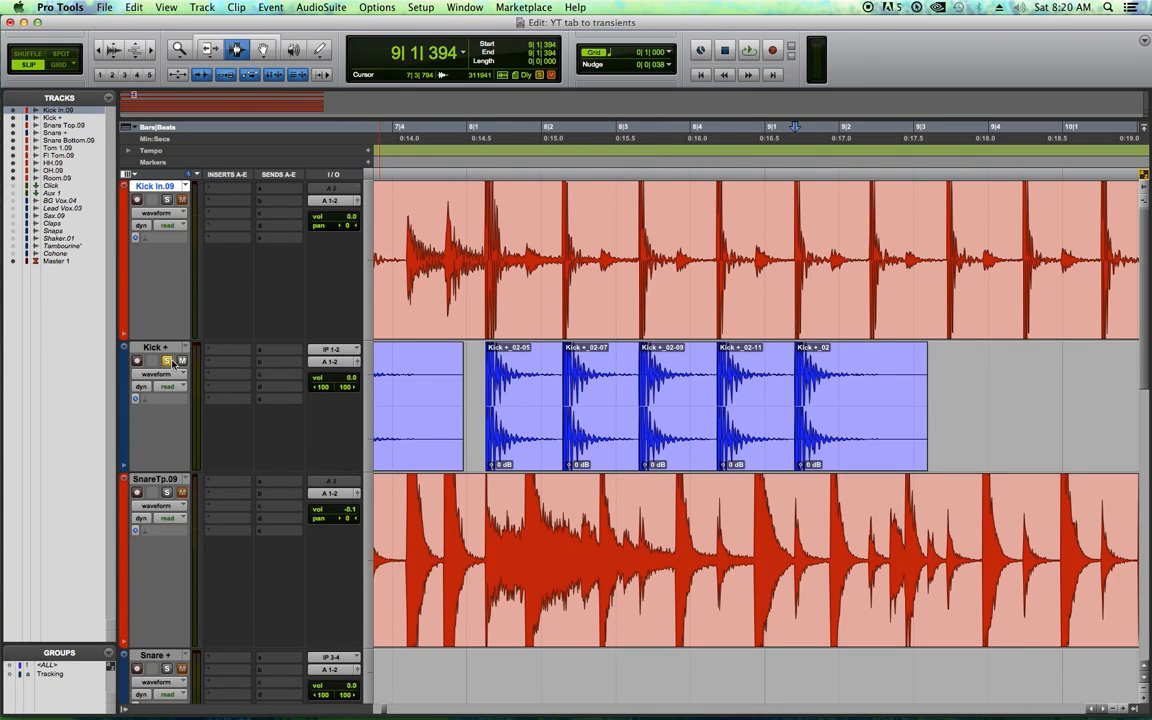
left_click(820, 258)
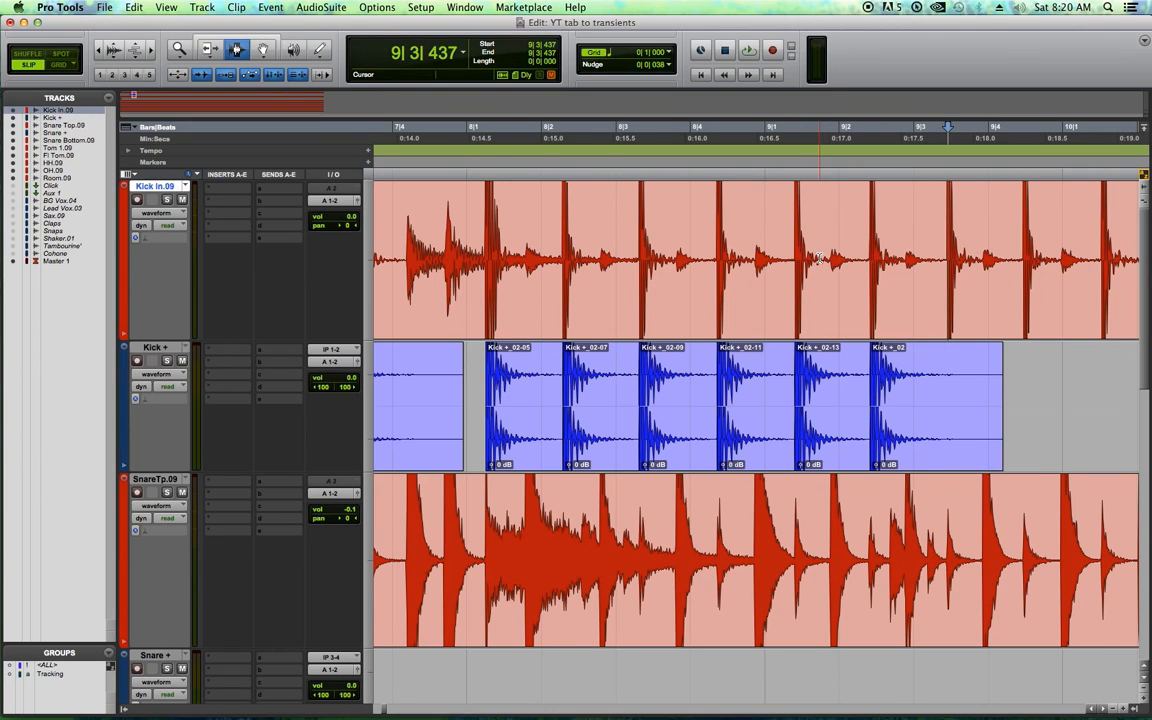
key("tab")
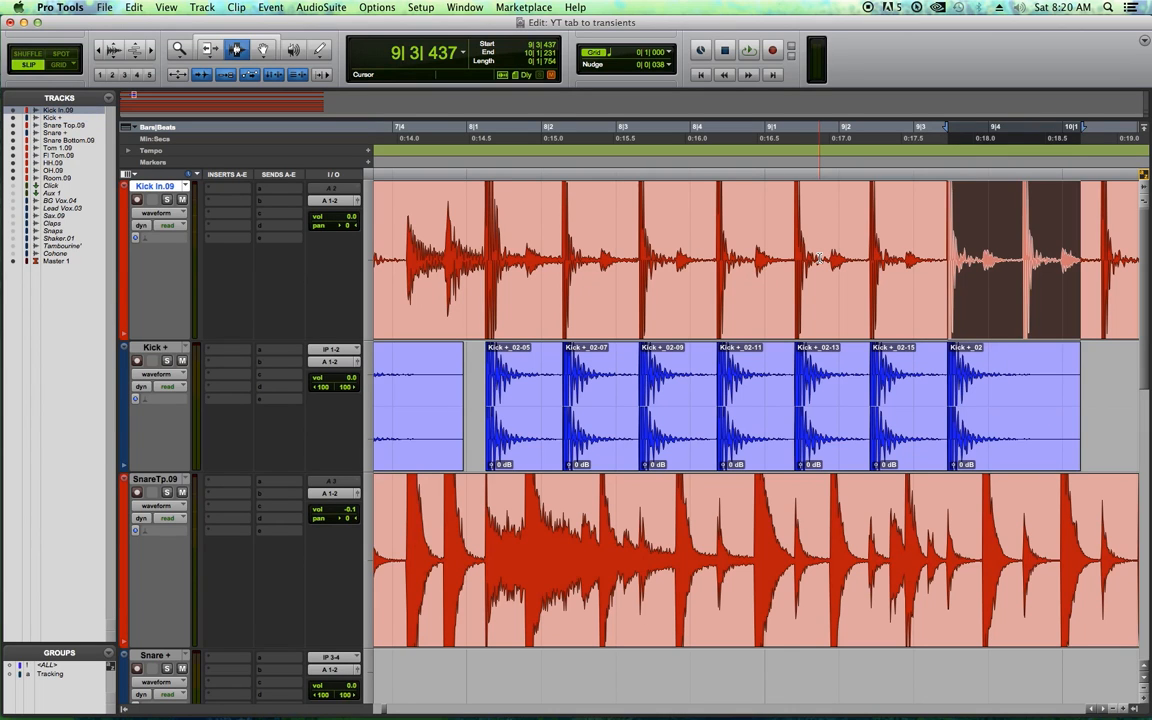
Step: Continue tabbing and pasting the kick sample onto the following kick hits through bar 13
key("tab")
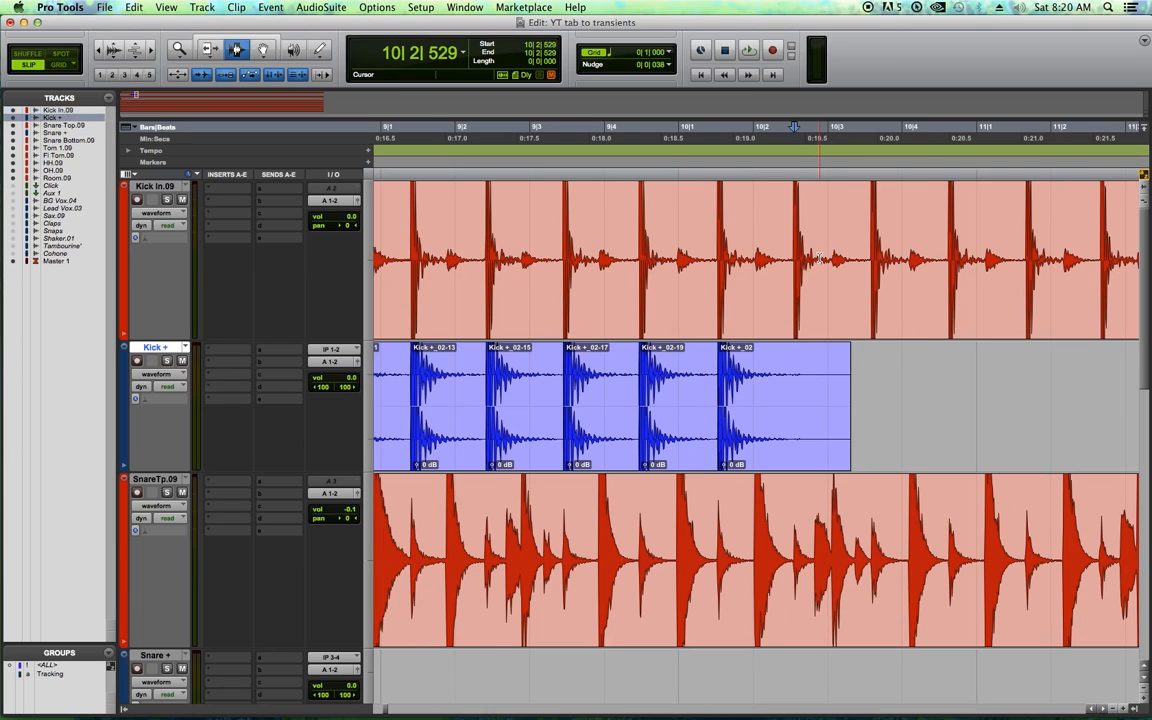
key("tab")
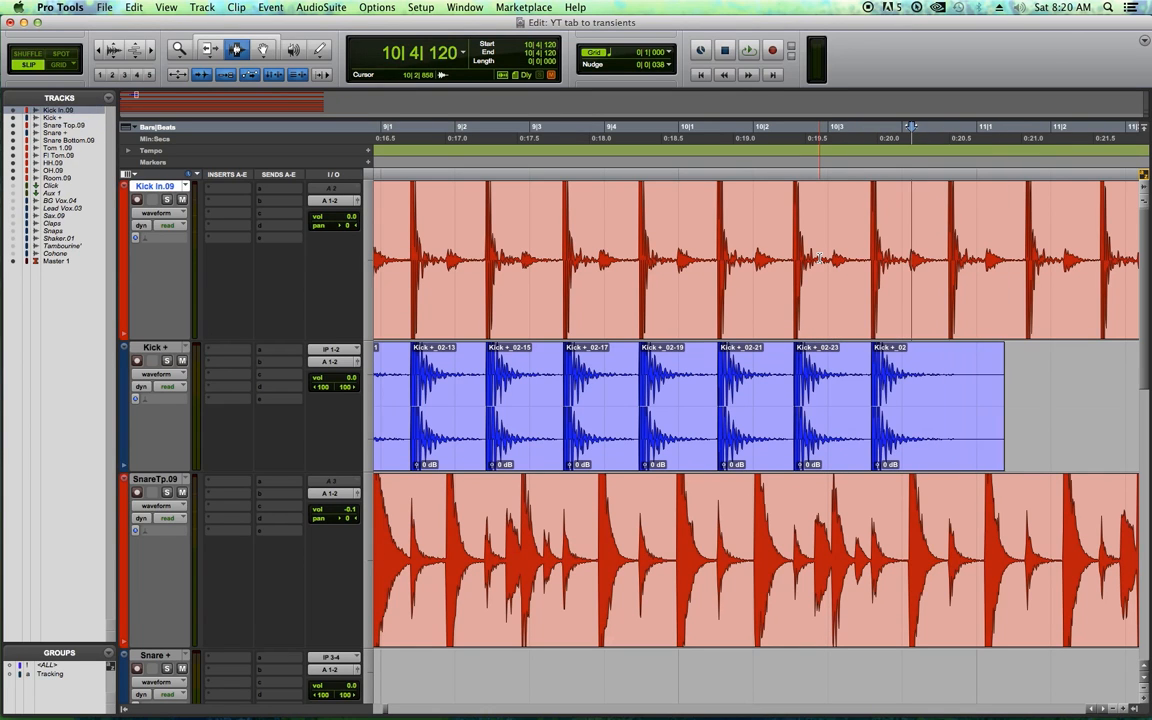
key("tab")
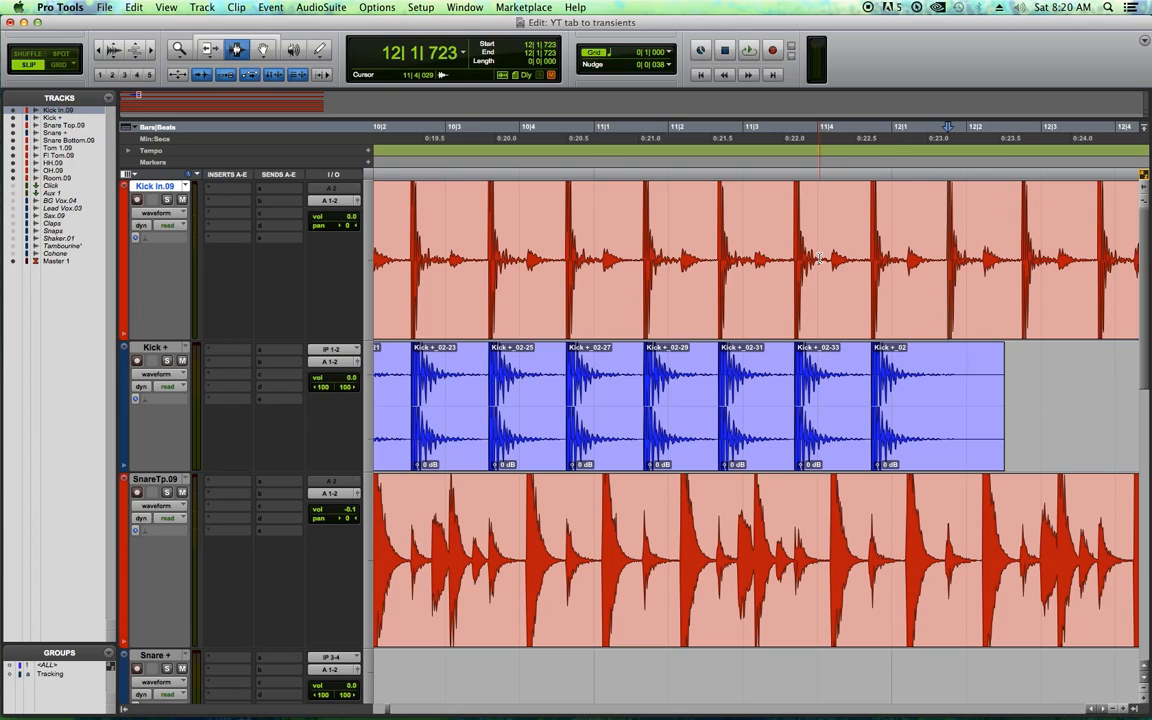
key("tab")
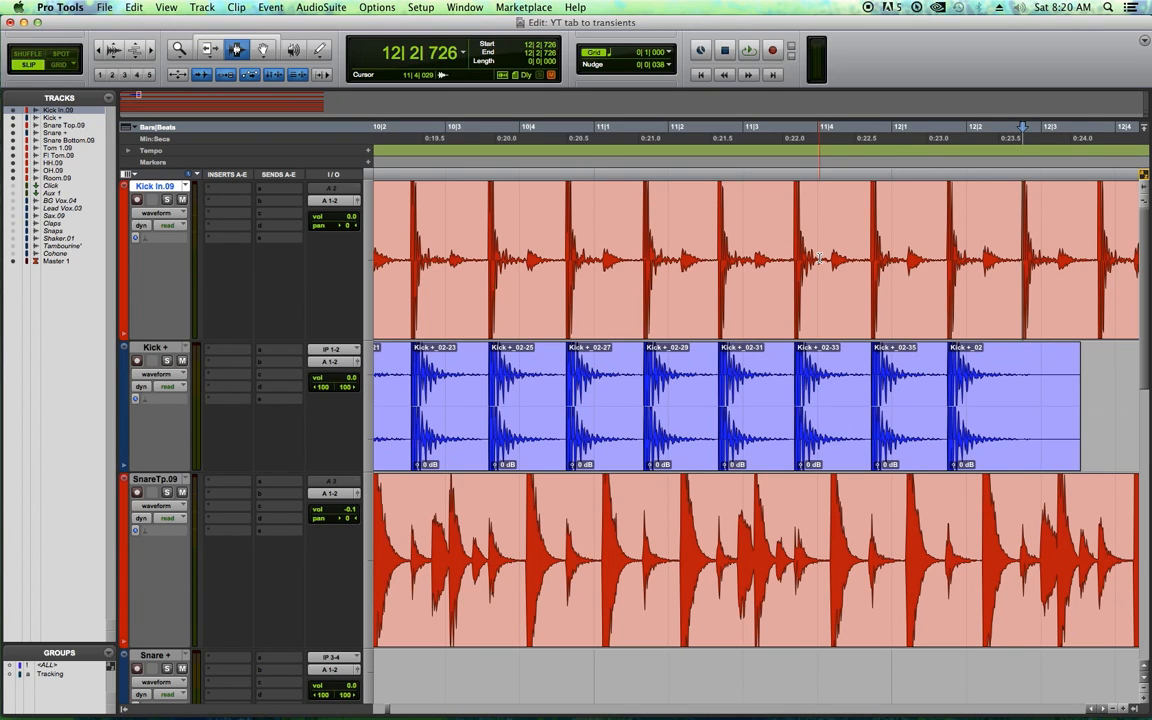
key("tab")
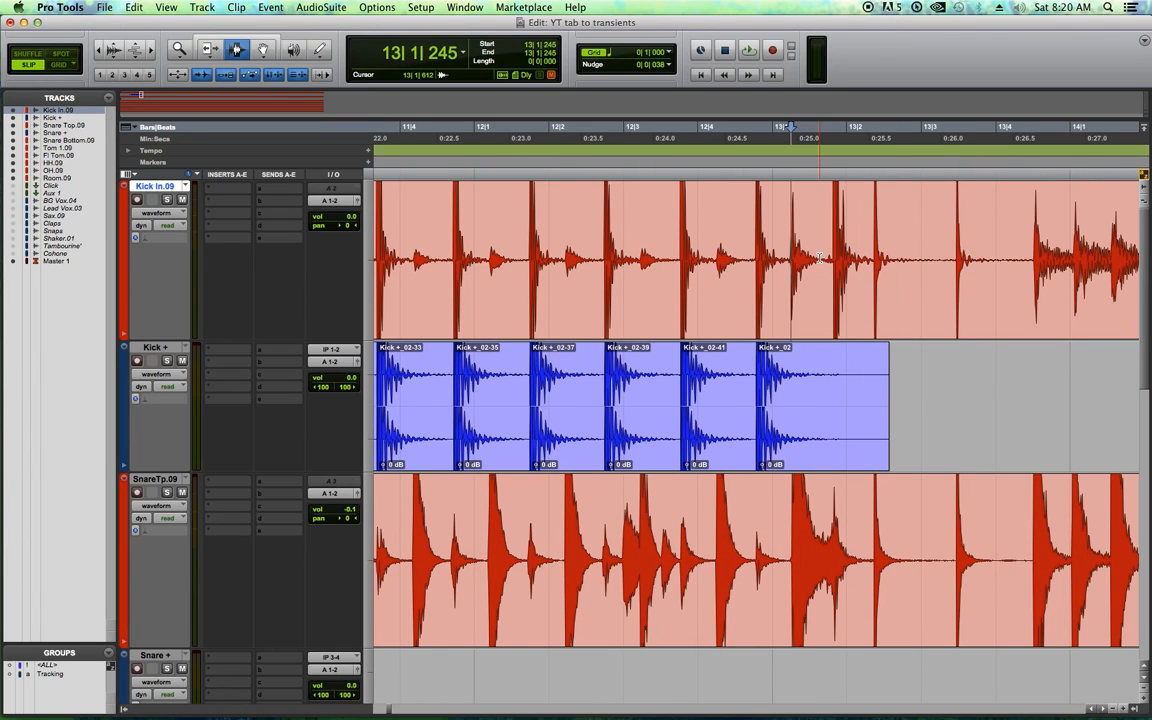
key("tab")
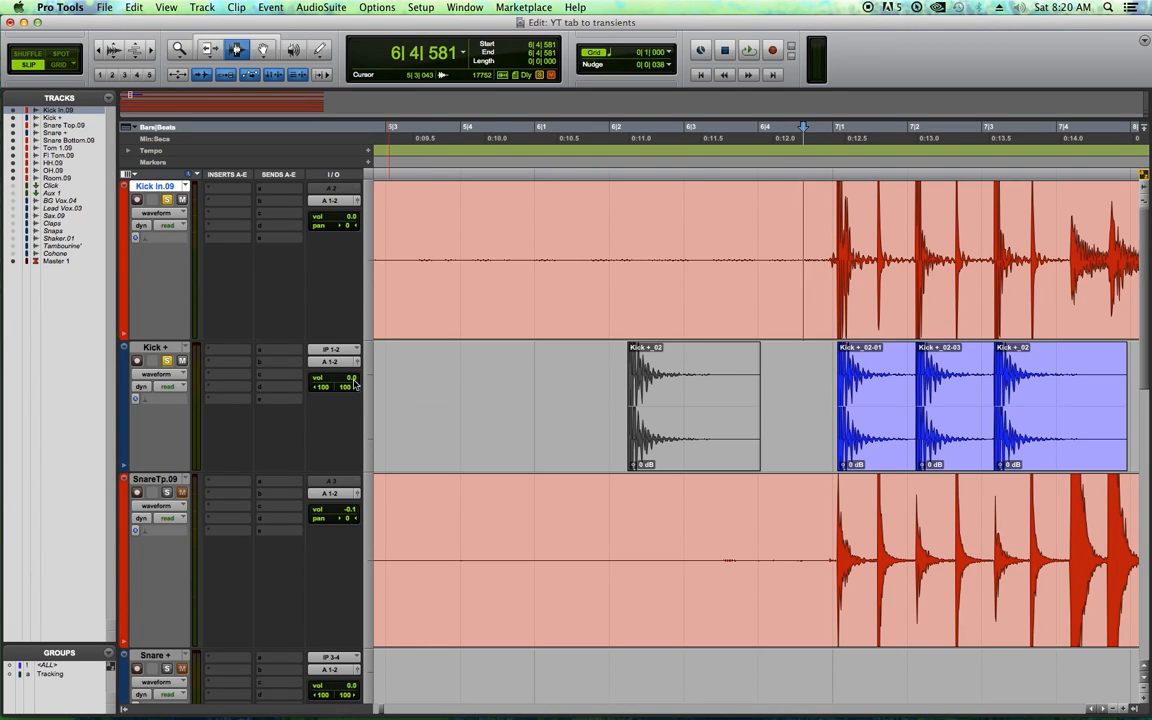
Step: Select a run of pasted kick samples and copy them onto the remaining kick transients
left_click_drag(352, 378, 352, 390)
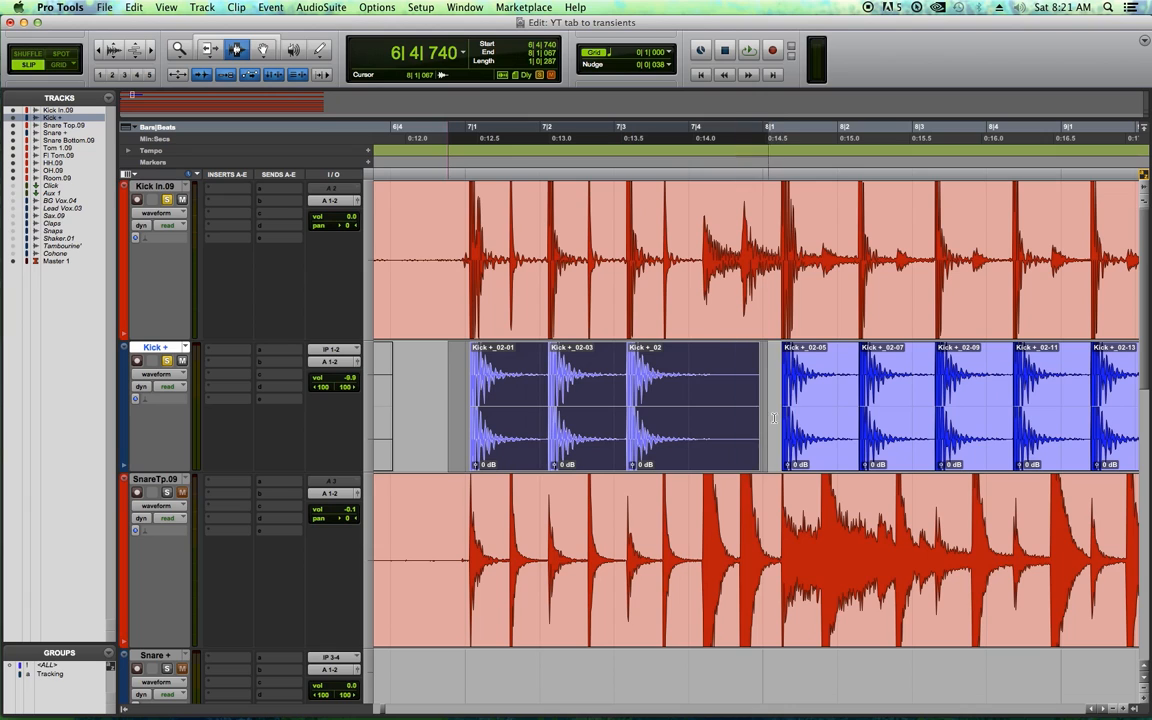
key("tab")
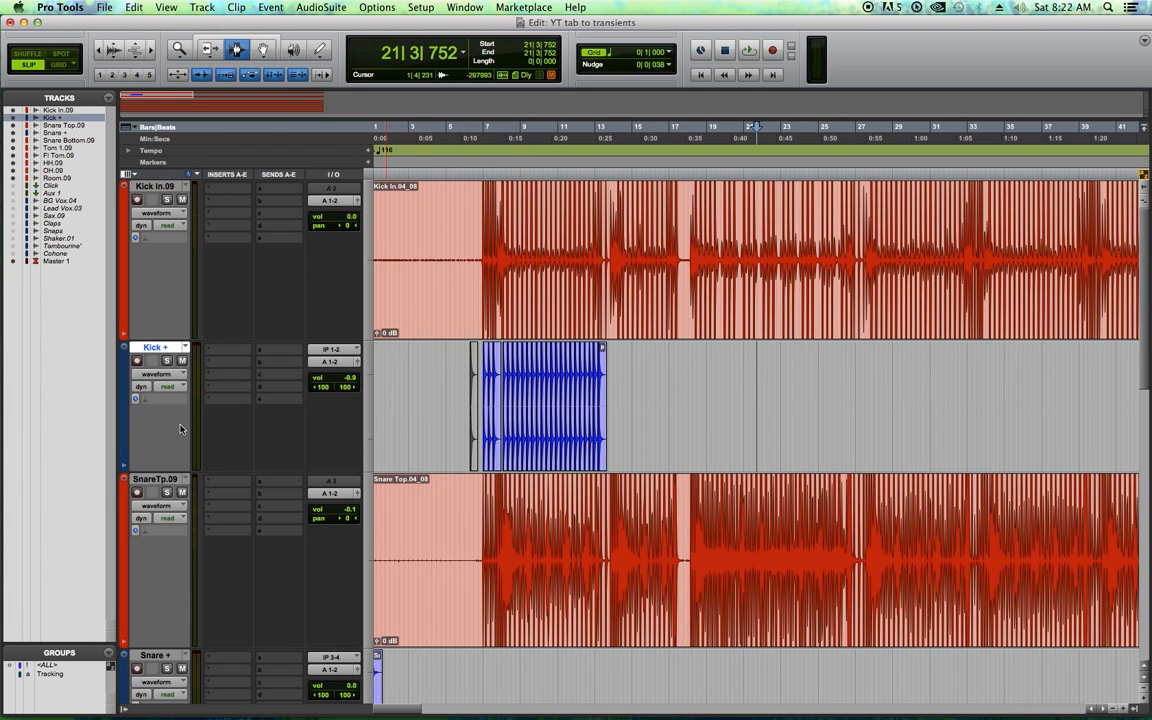
mouse_move(228, 466)
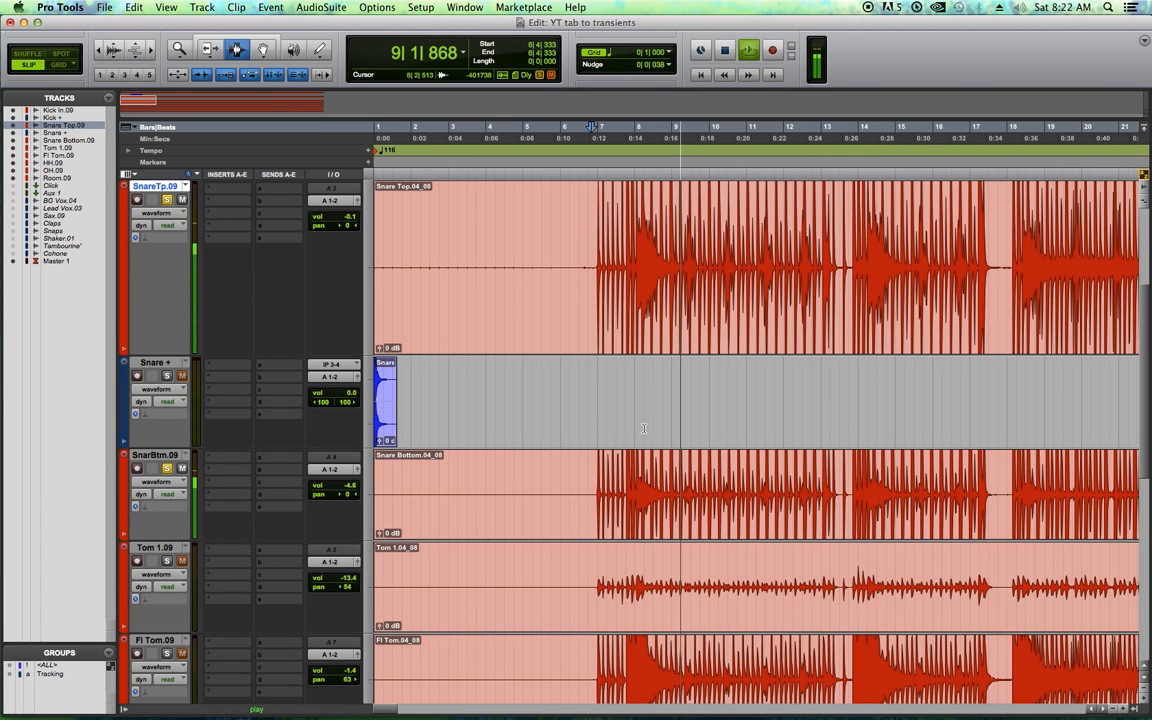
Step: Move the snare sample to just ahead of the snare part near bar 6 and set the edit point on the snare top track
key("tab")
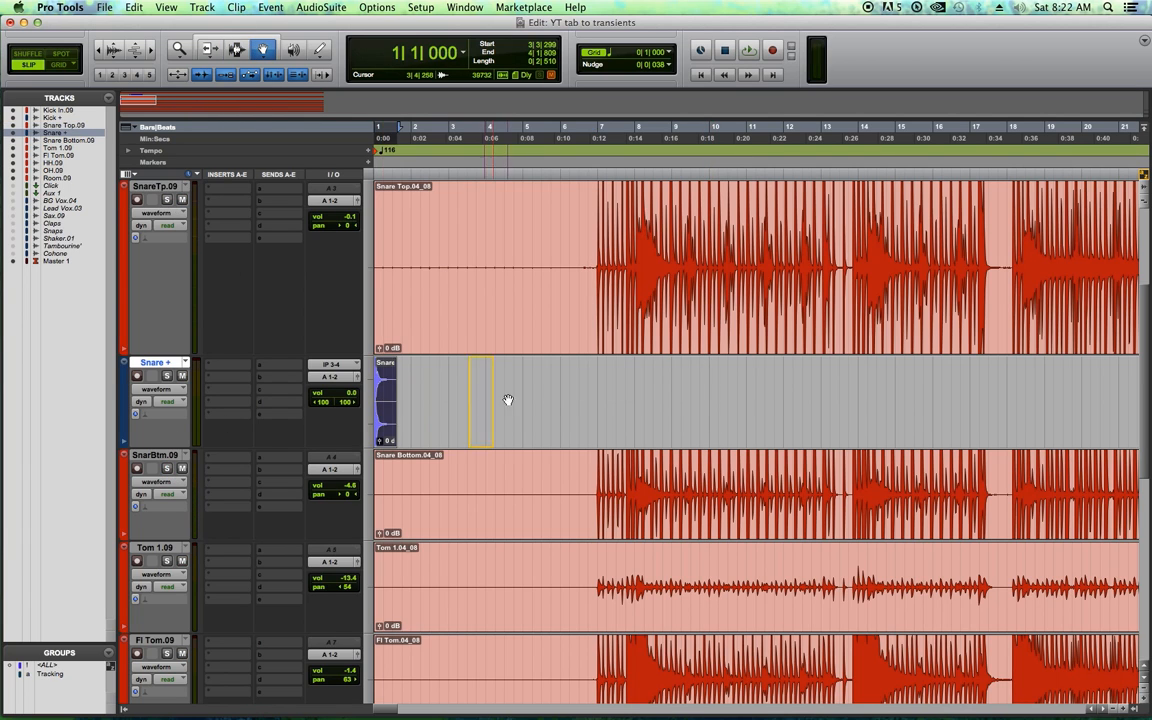
key("Tab")
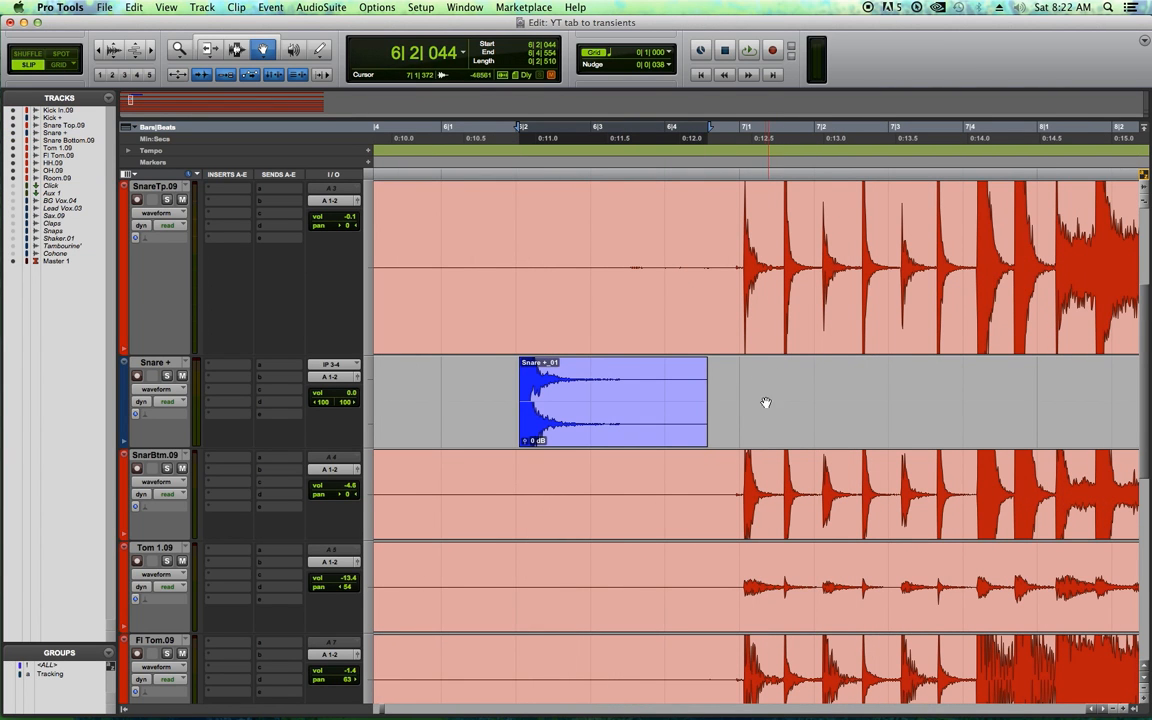
left_click(832, 252)
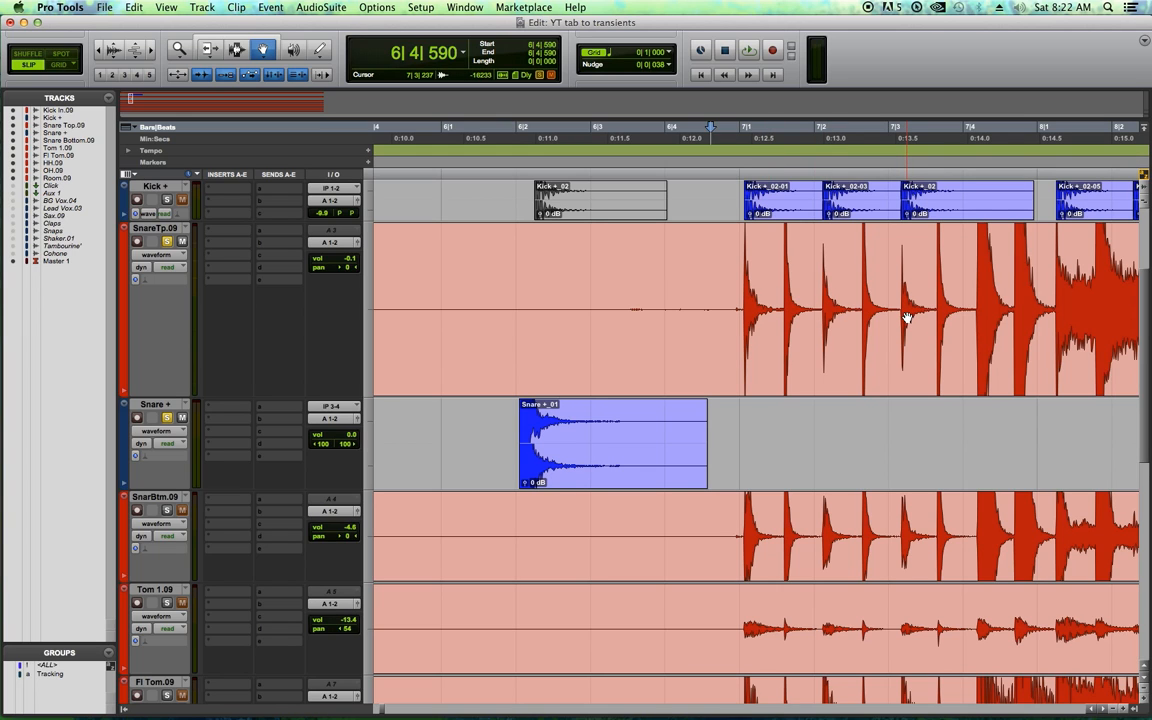
mouse_move(896, 310)
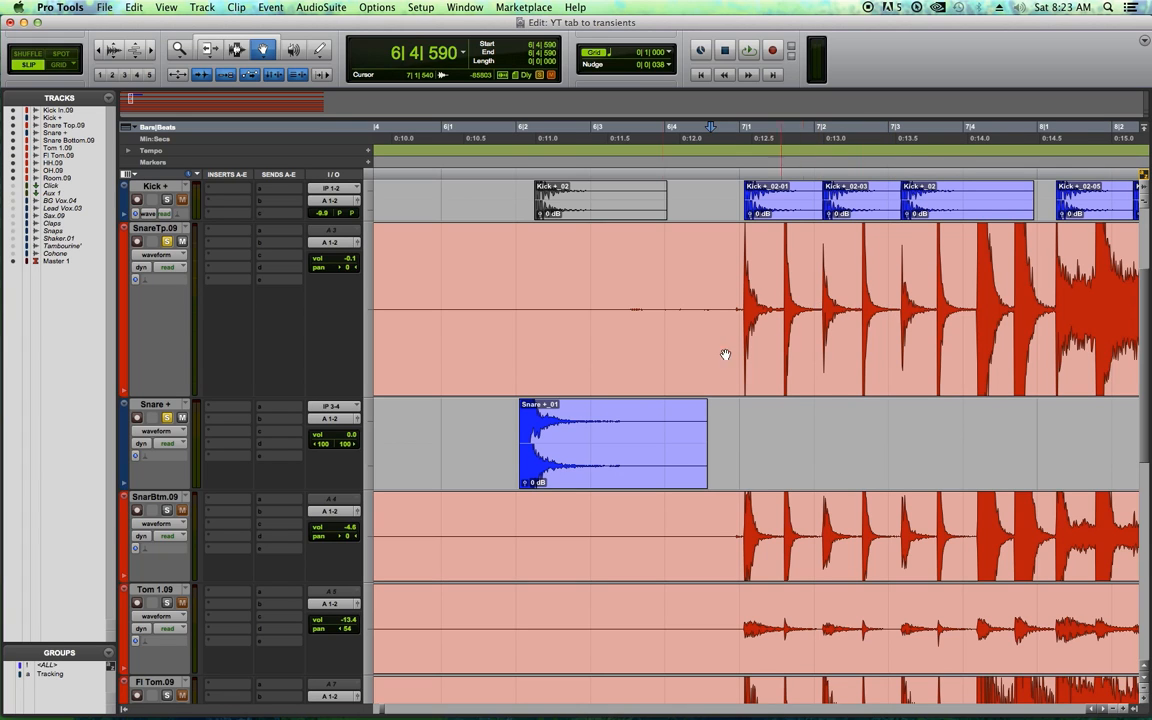
left_click(630, 440)
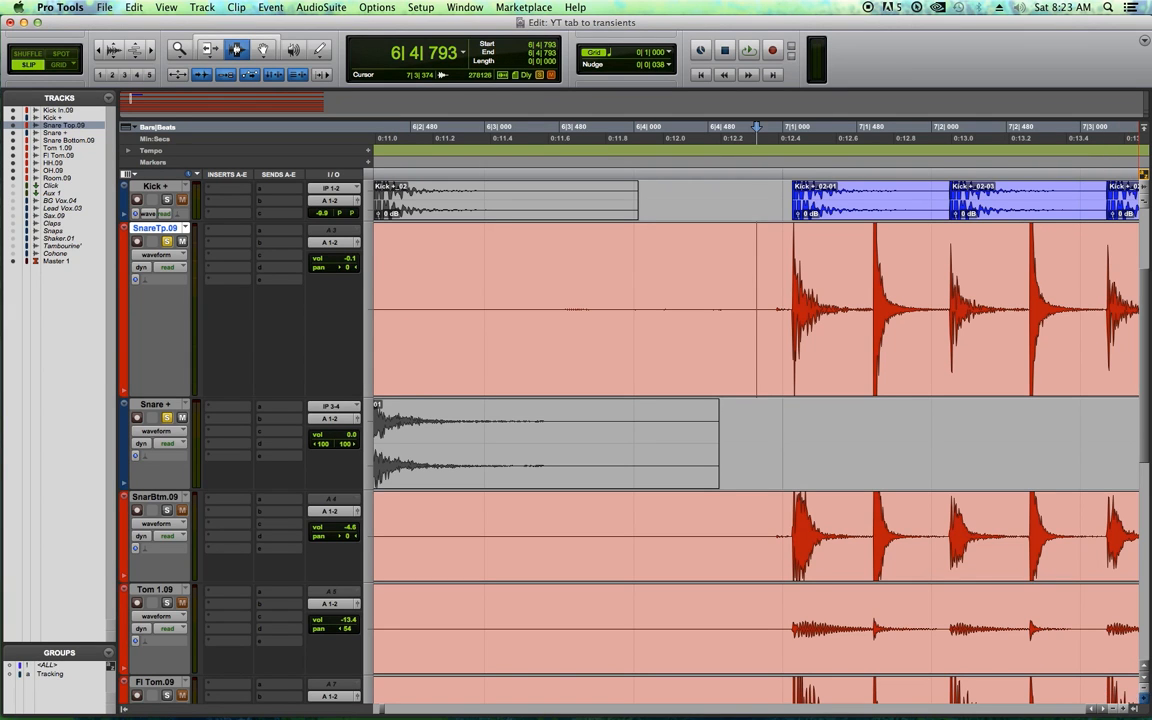
Step: Zoom in on the first snare hits and paste the snare sample at each snare transient
scroll("down", 3)
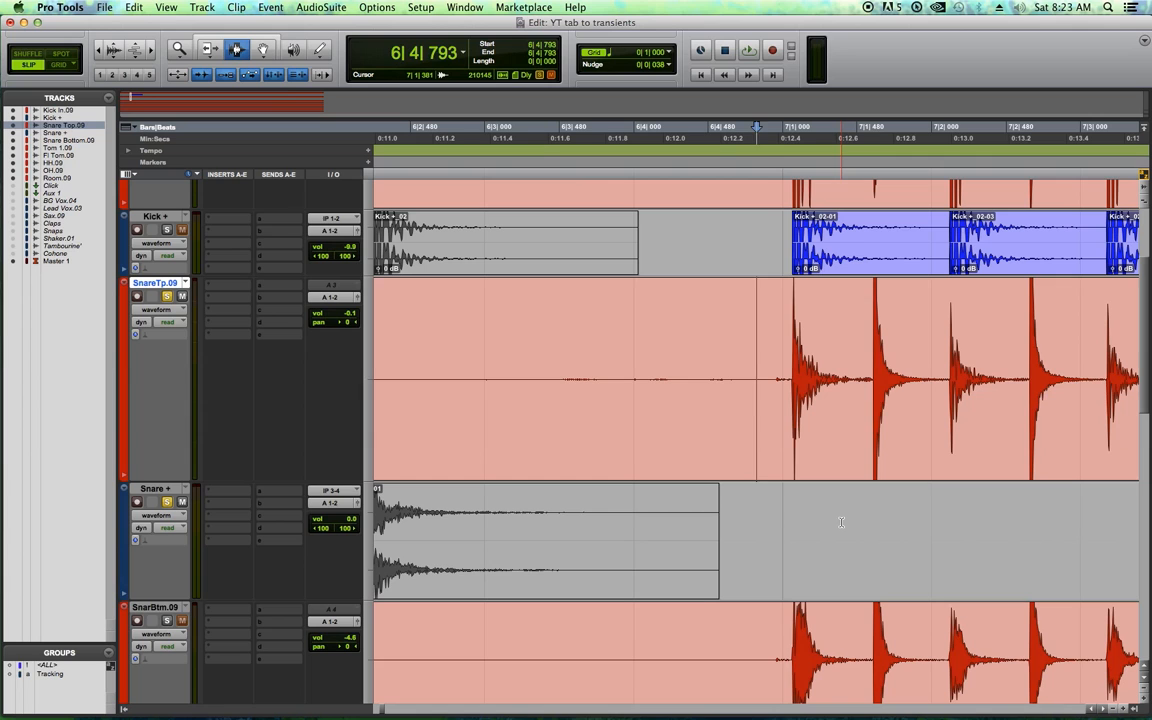
key("tab")
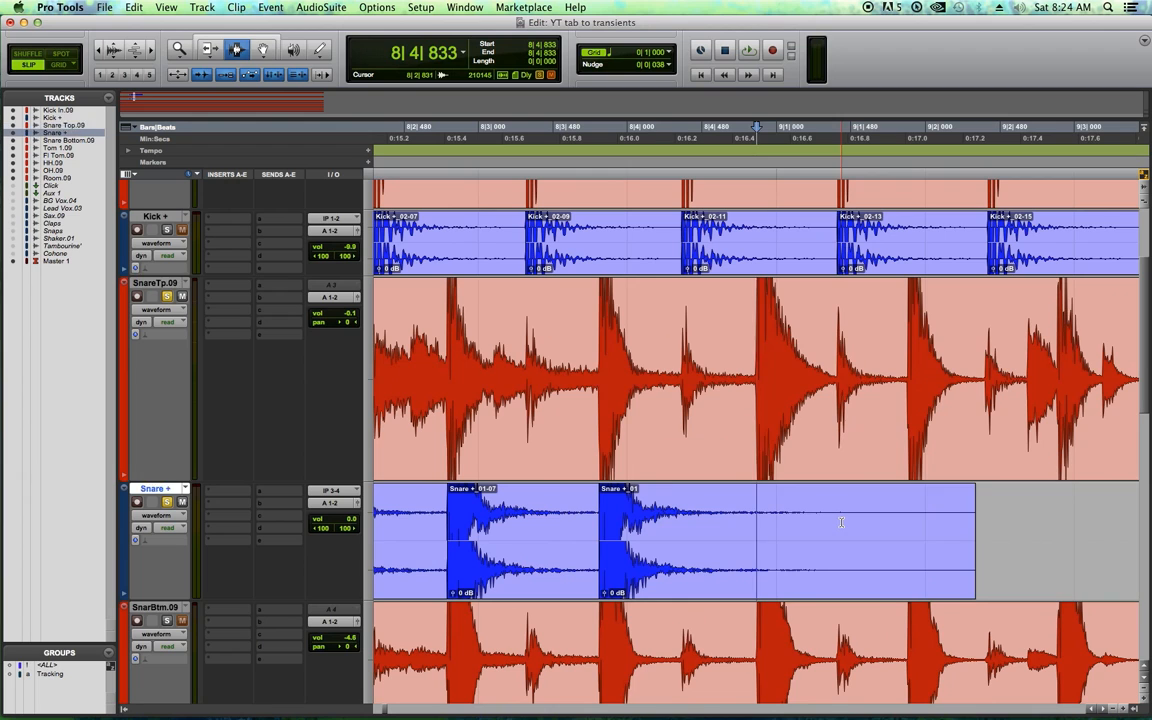
key("tab")
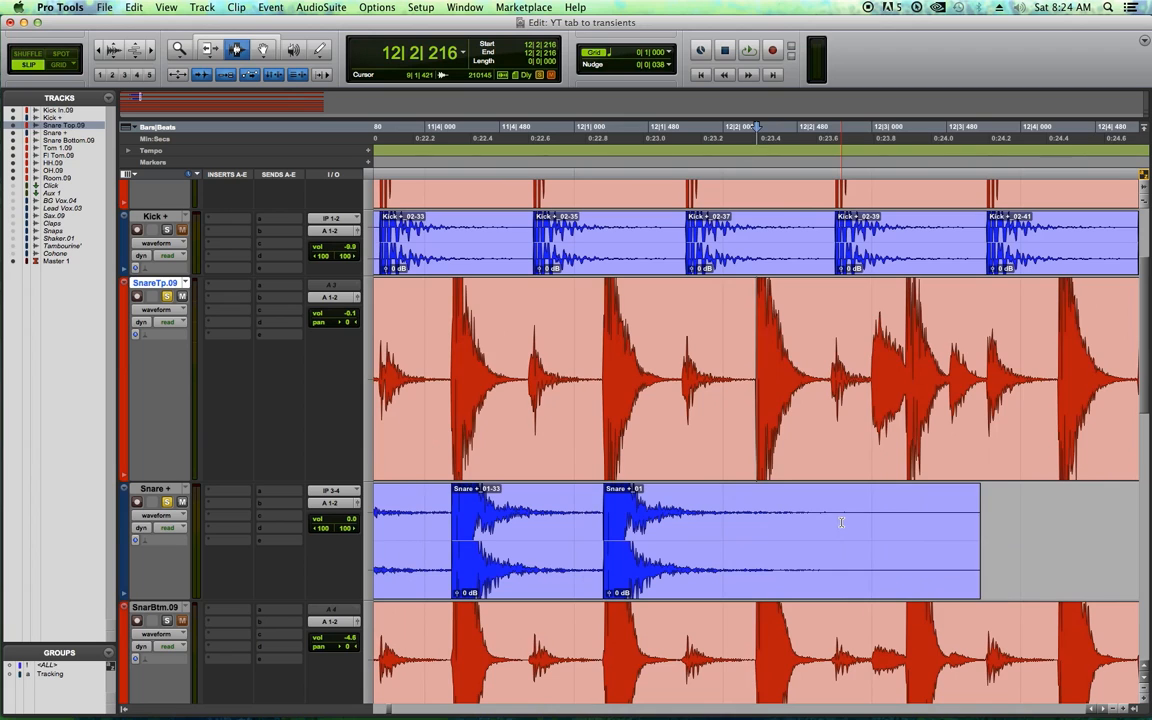
key("tab")
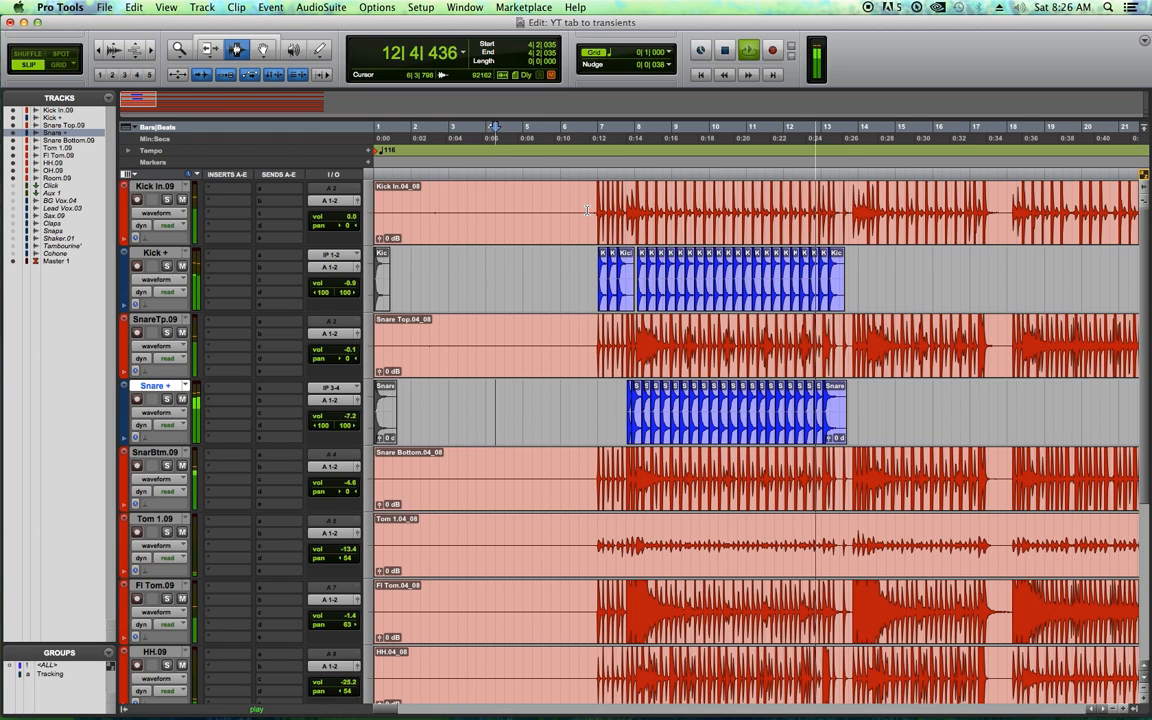
Step: Set the playback start back in bar 6, ahead of the layered kick and snare samples
left_click(586, 210)
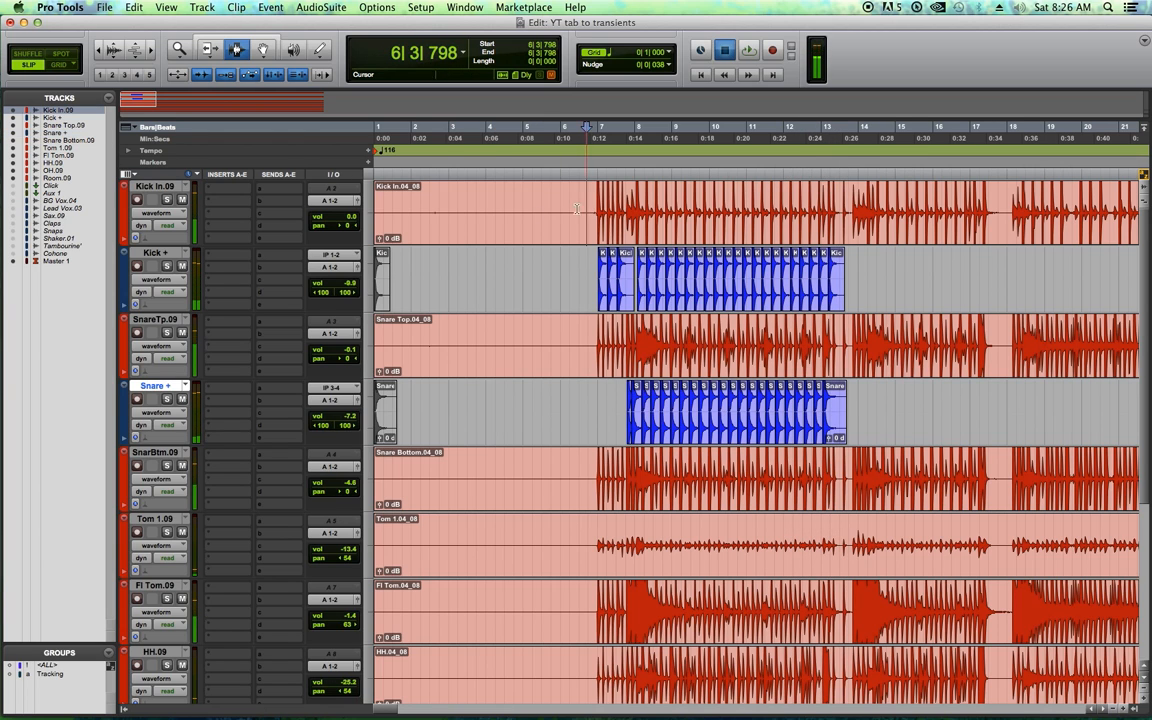